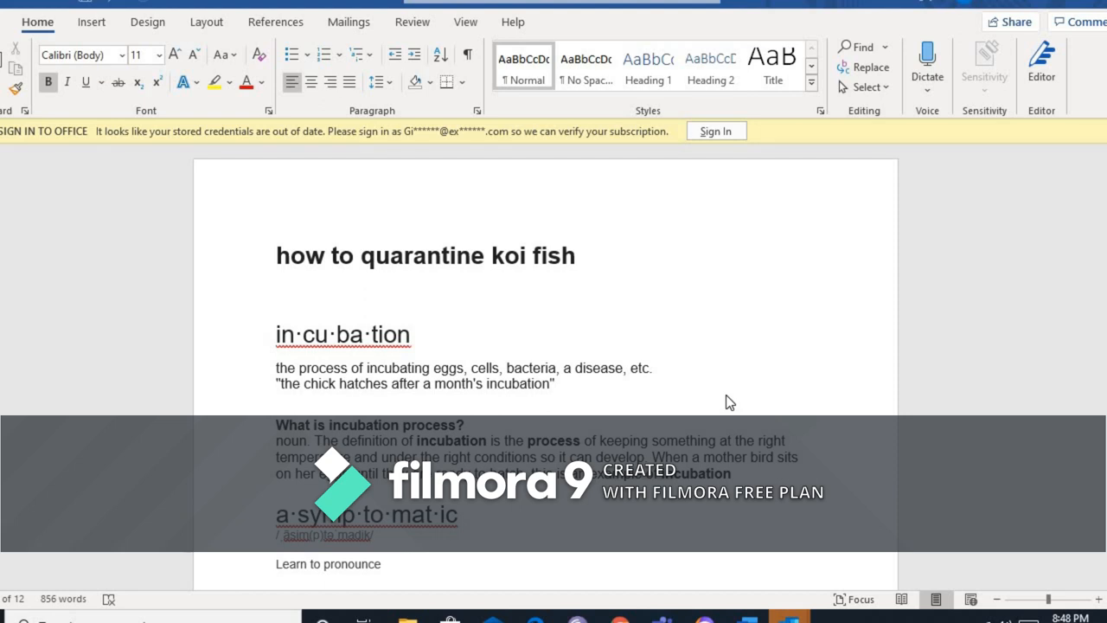
pyautogui.moveTo(739, 400)
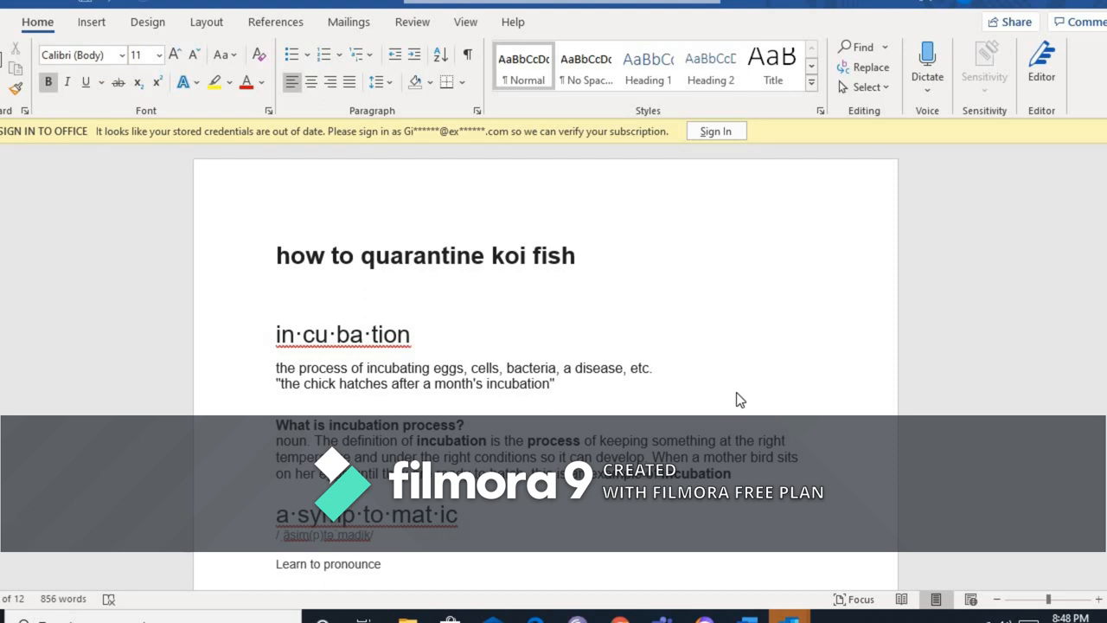
pyautogui.moveTo(314, 361)
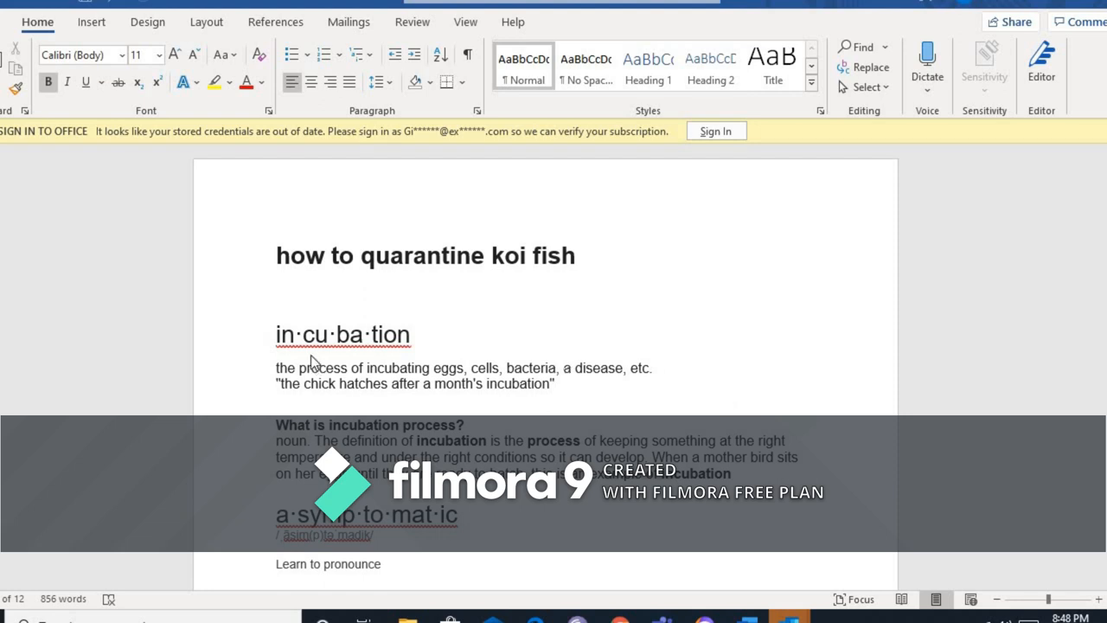
pyautogui.moveTo(823, 345)
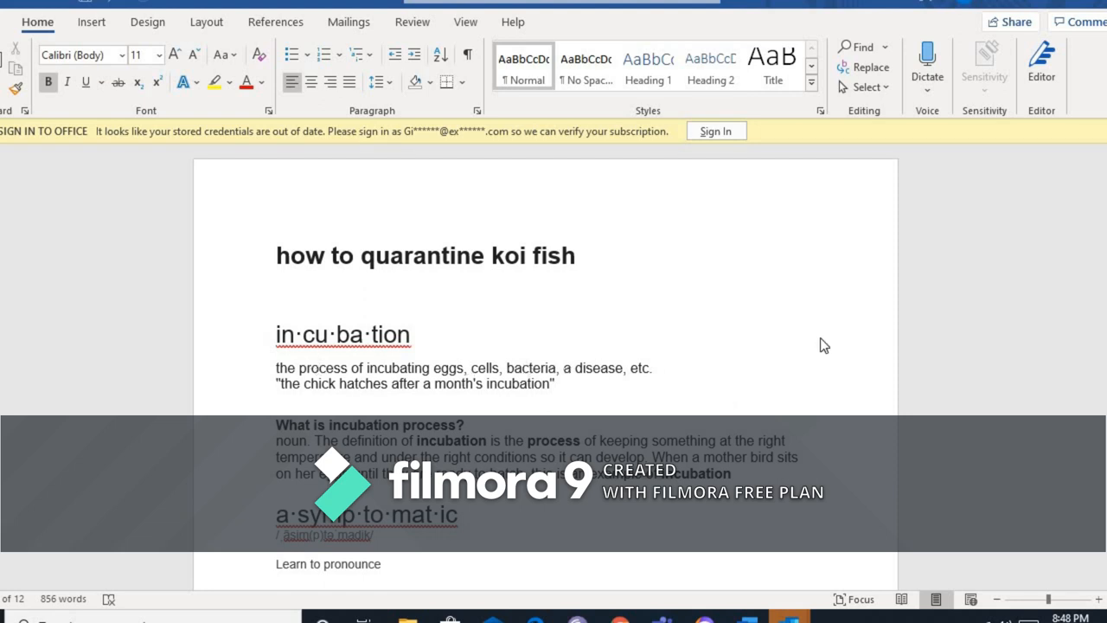
pyautogui.moveTo(641, 326)
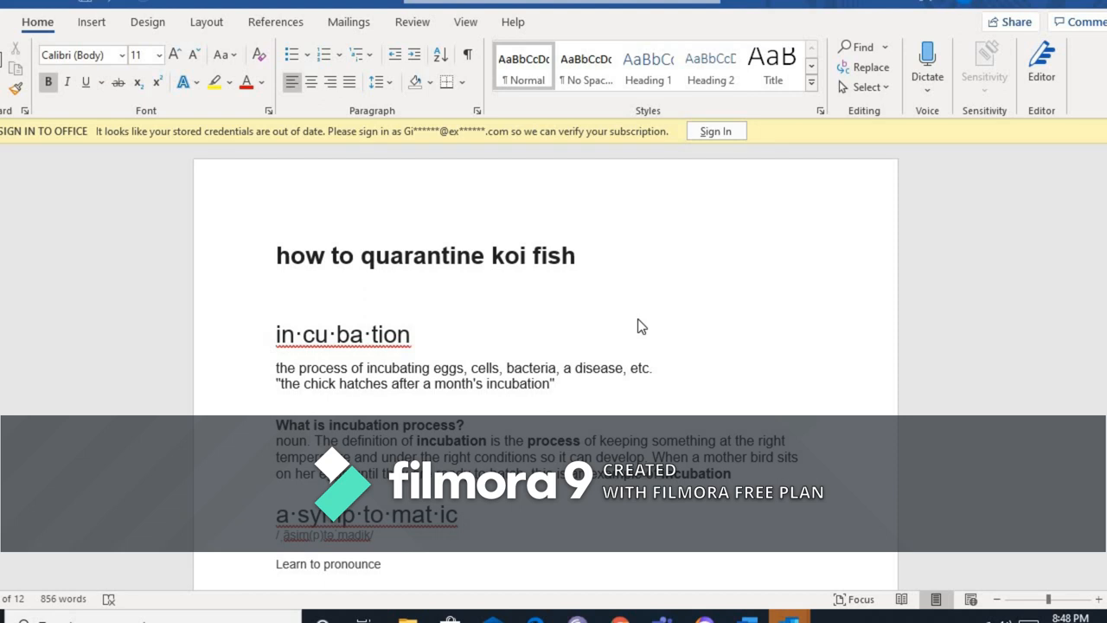
pyautogui.moveTo(463, 337)
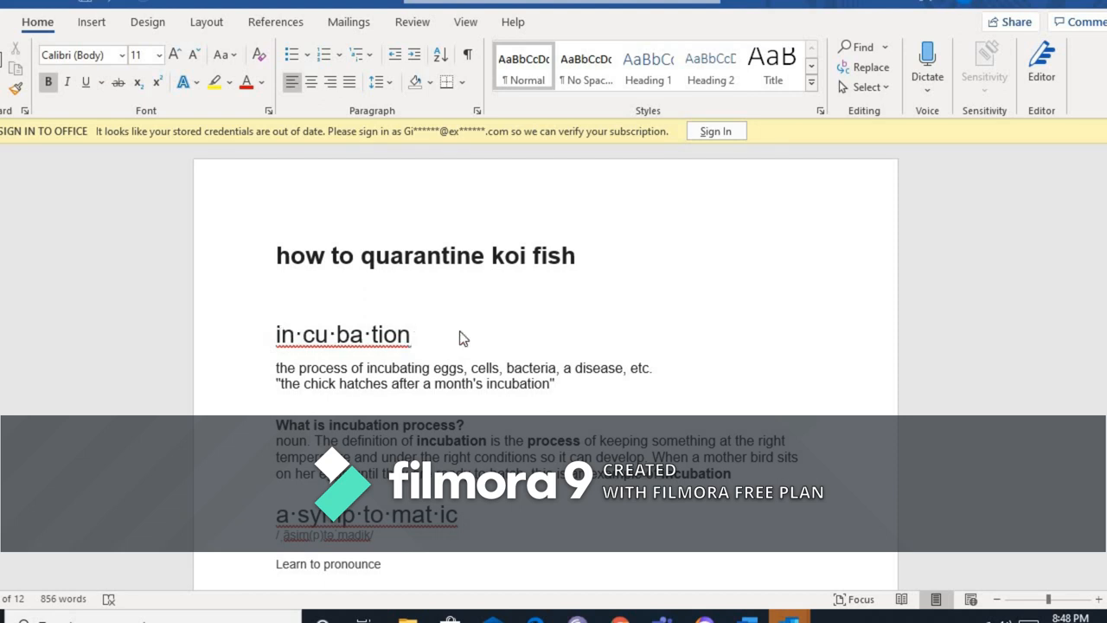
pyautogui.moveTo(303, 372)
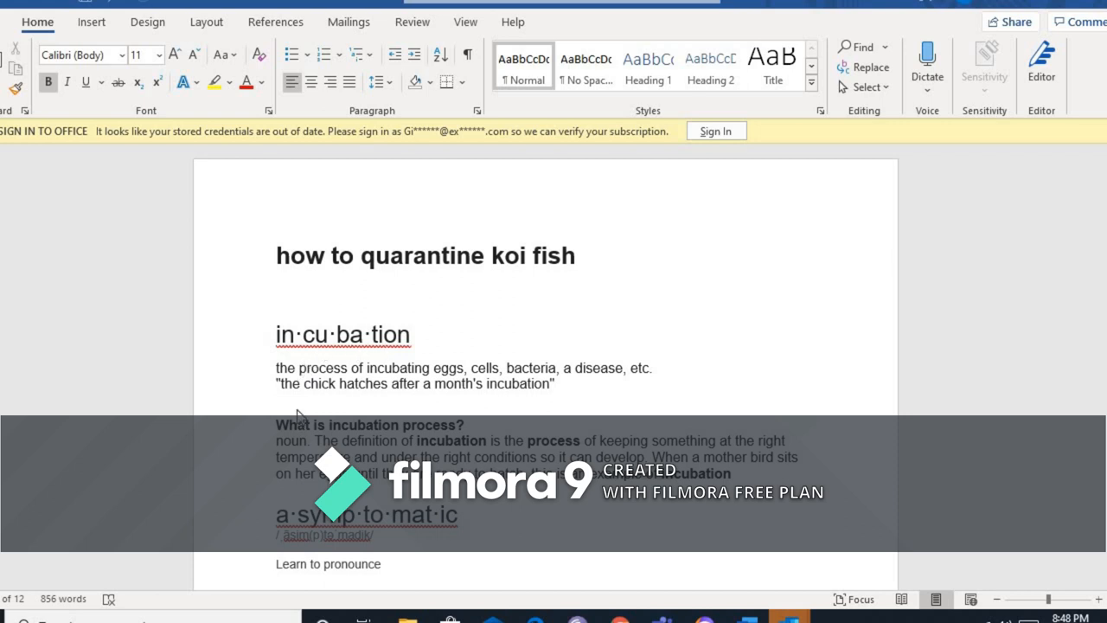
pyautogui.moveTo(294, 384)
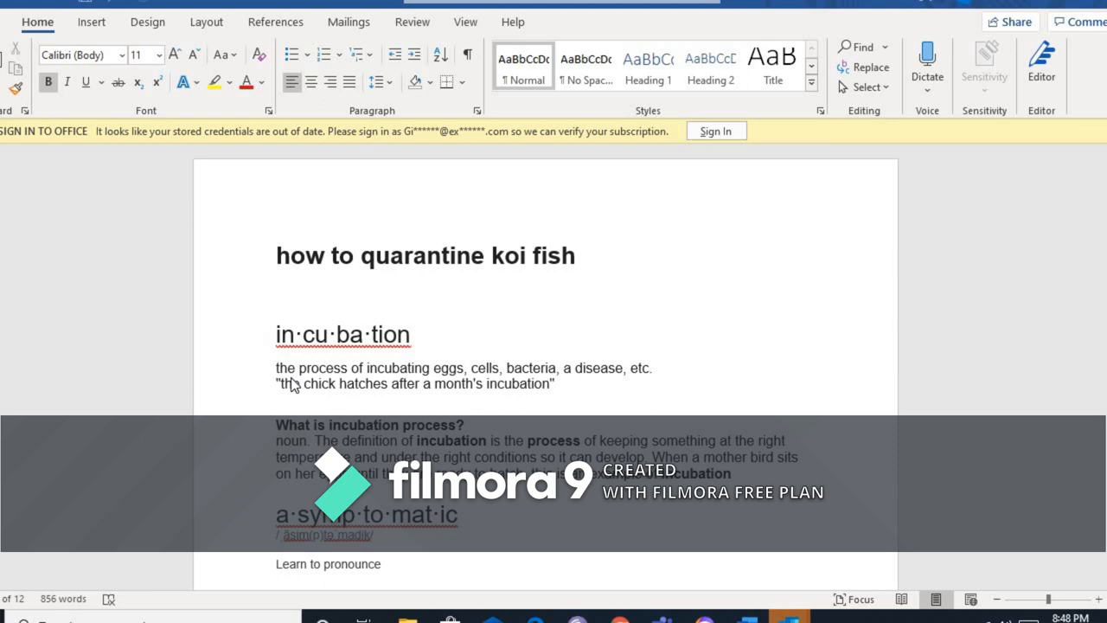
pyautogui.moveTo(454, 385)
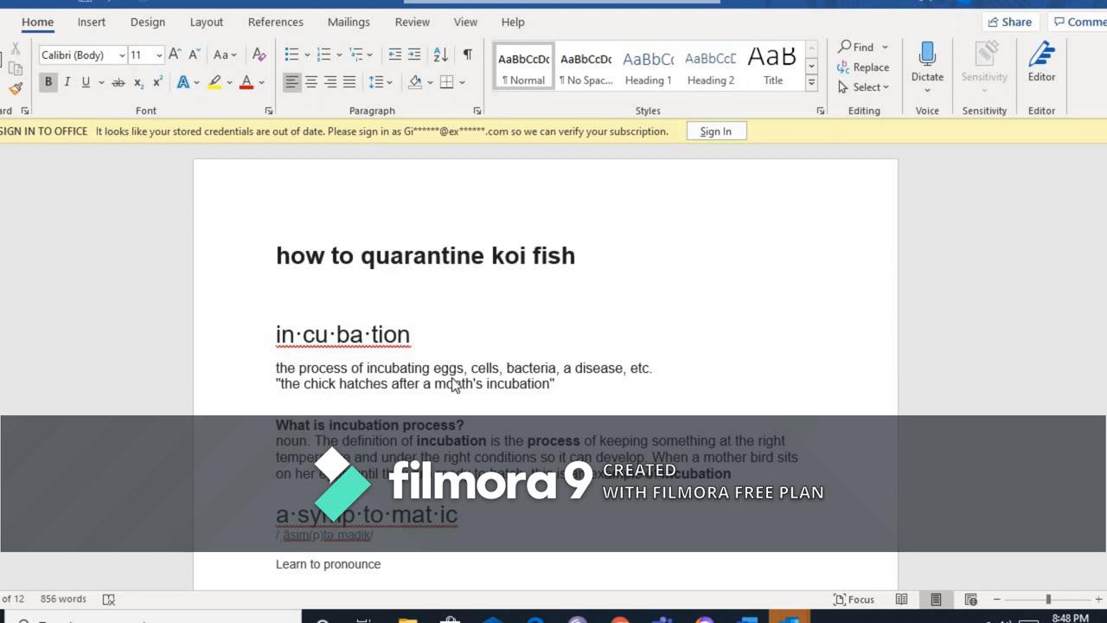
pyautogui.moveTo(540, 382)
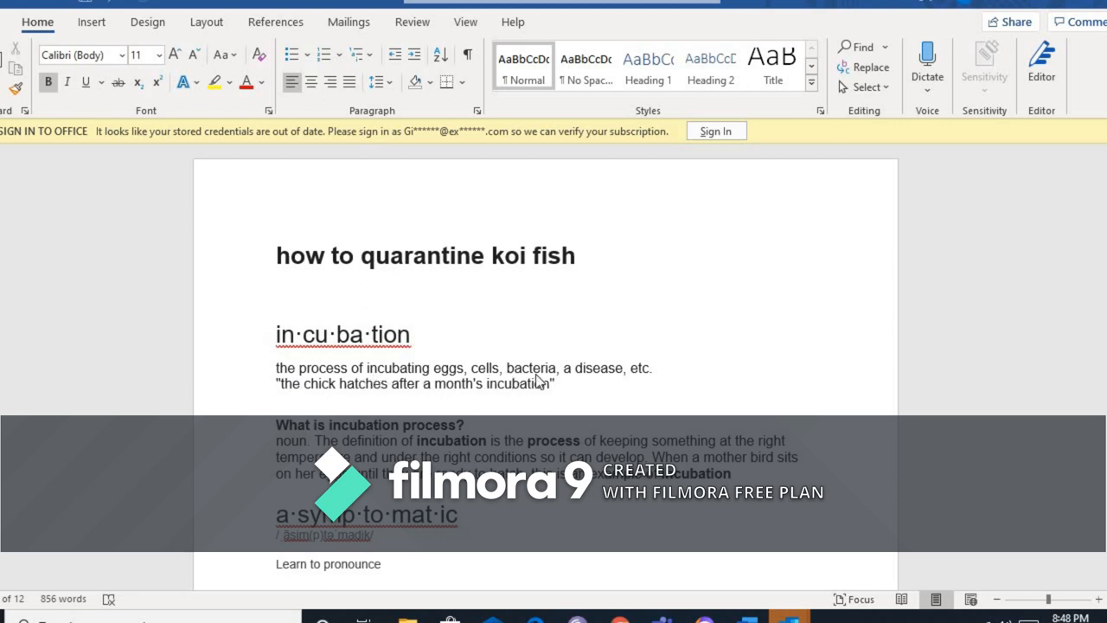
pyautogui.moveTo(631, 383)
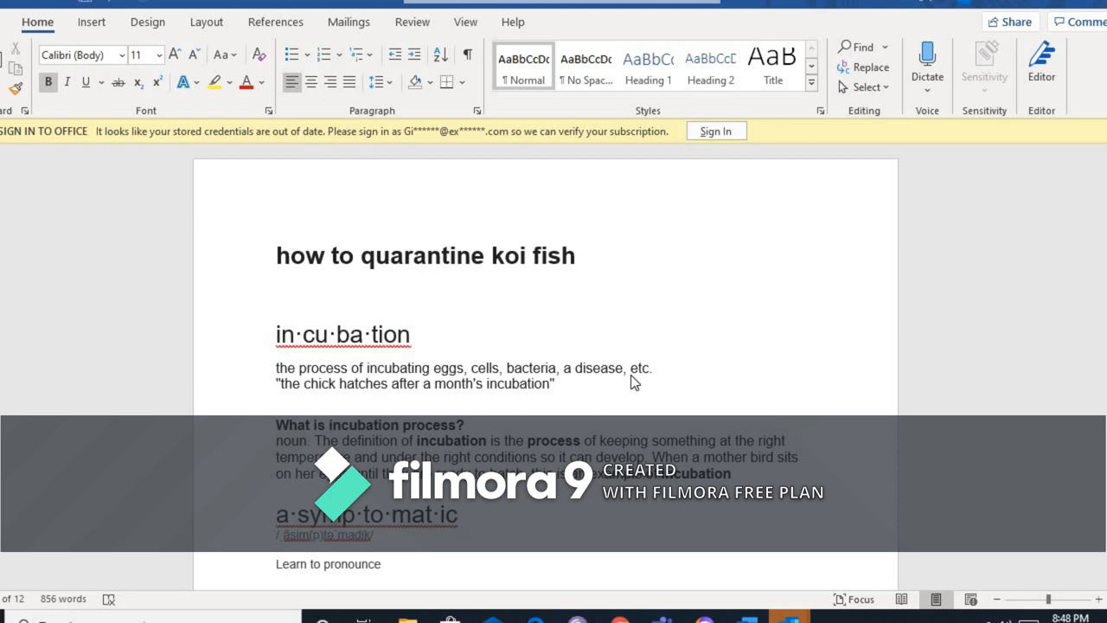
pyautogui.moveTo(360, 396)
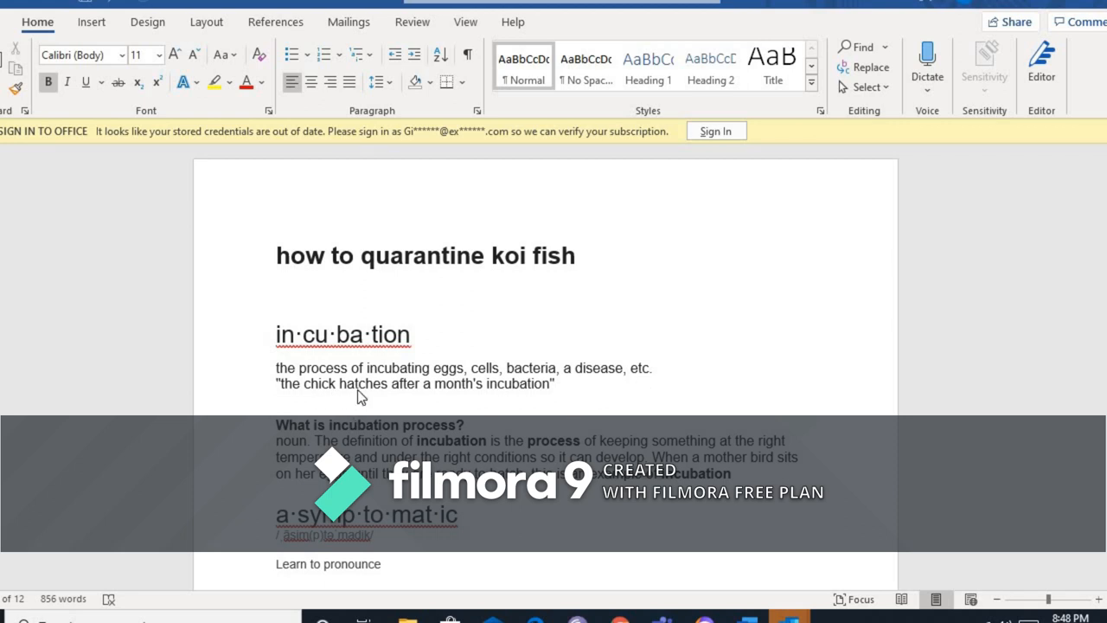
pyautogui.moveTo(523, 402)
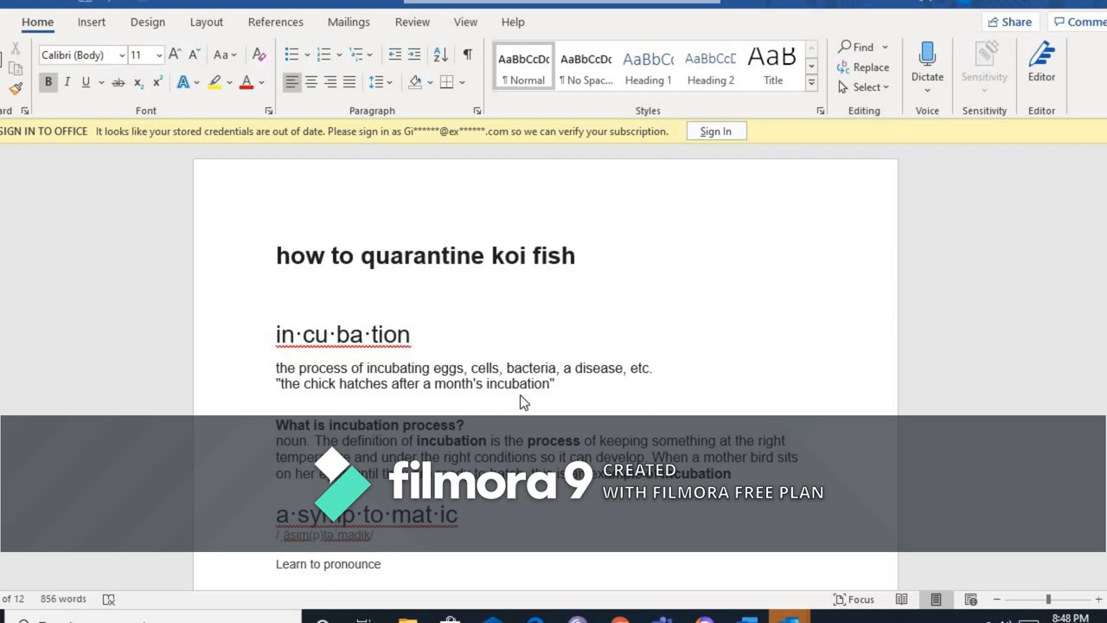
pyautogui.moveTo(504, 408)
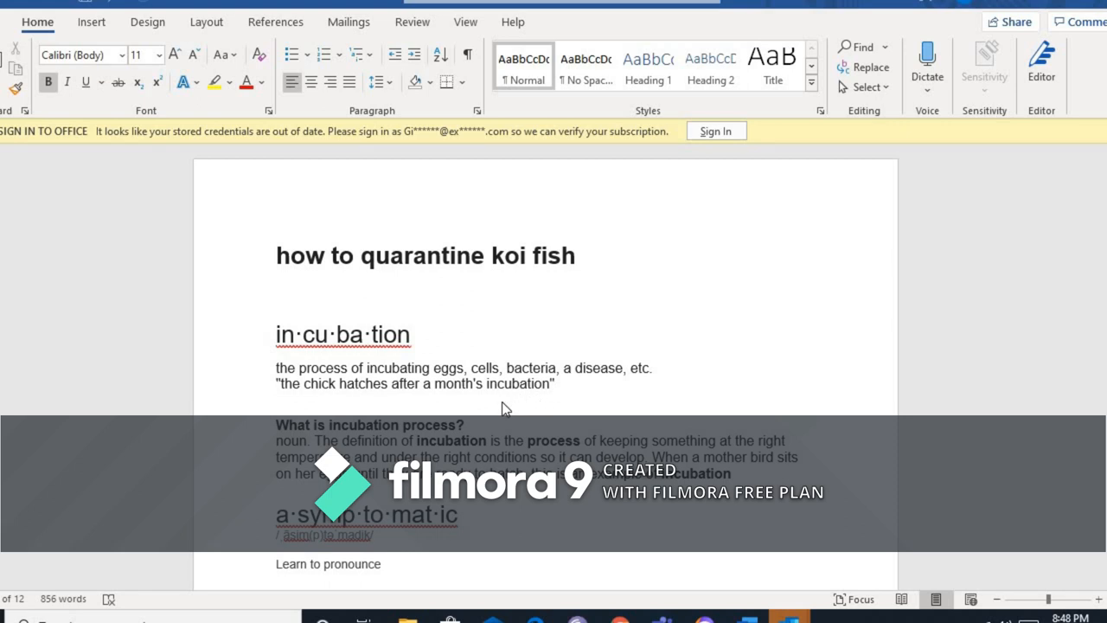
pyautogui.moveTo(759, 389)
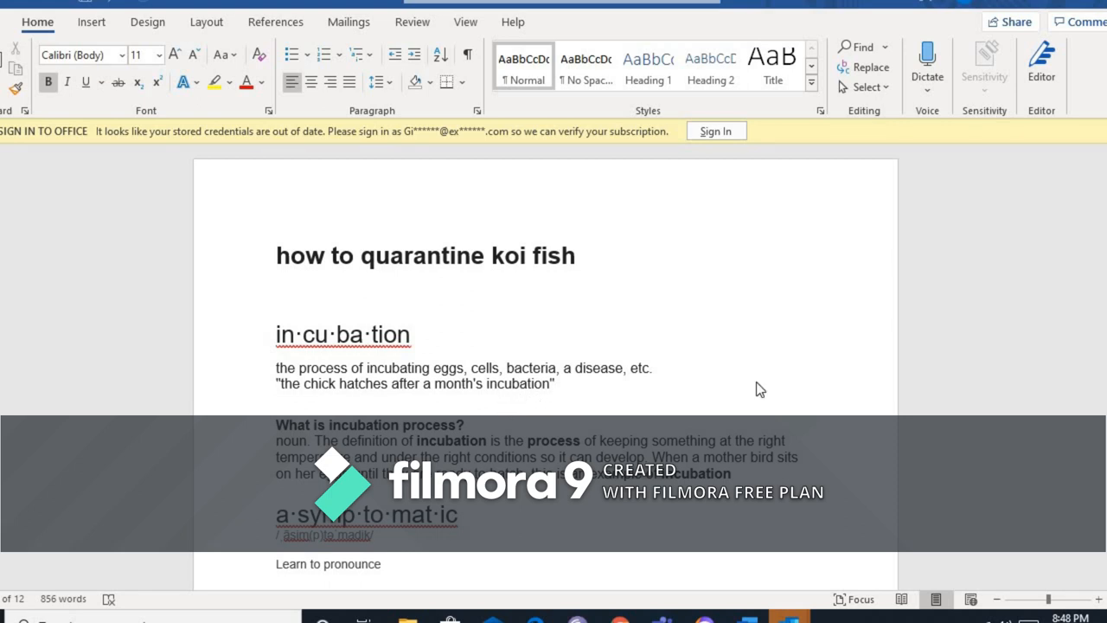
pyautogui.moveTo(764, 388)
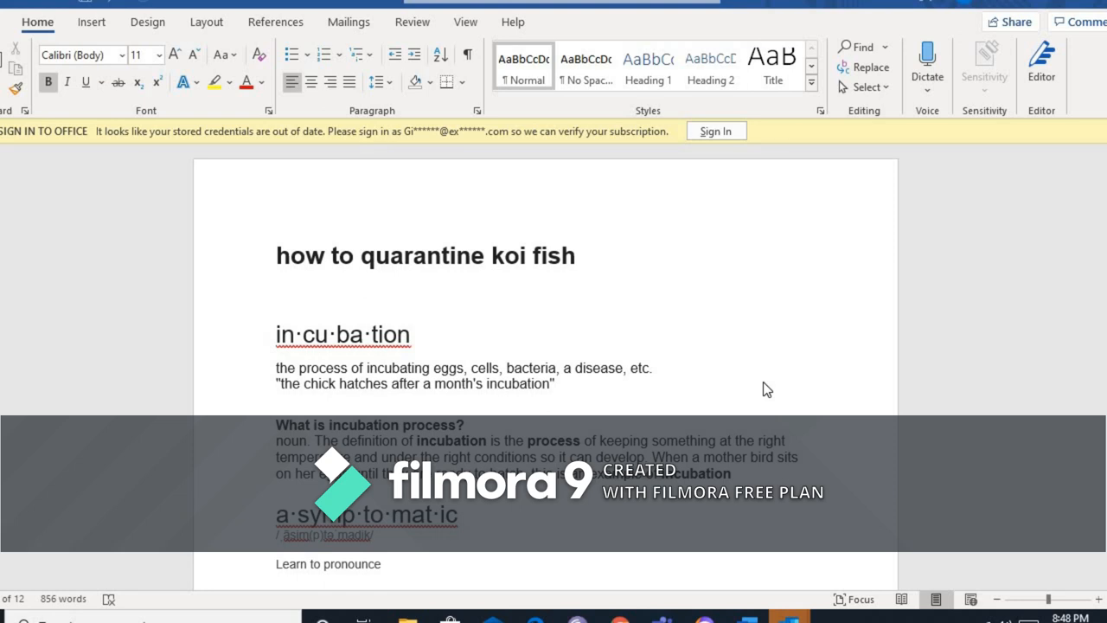
pyautogui.moveTo(764, 391)
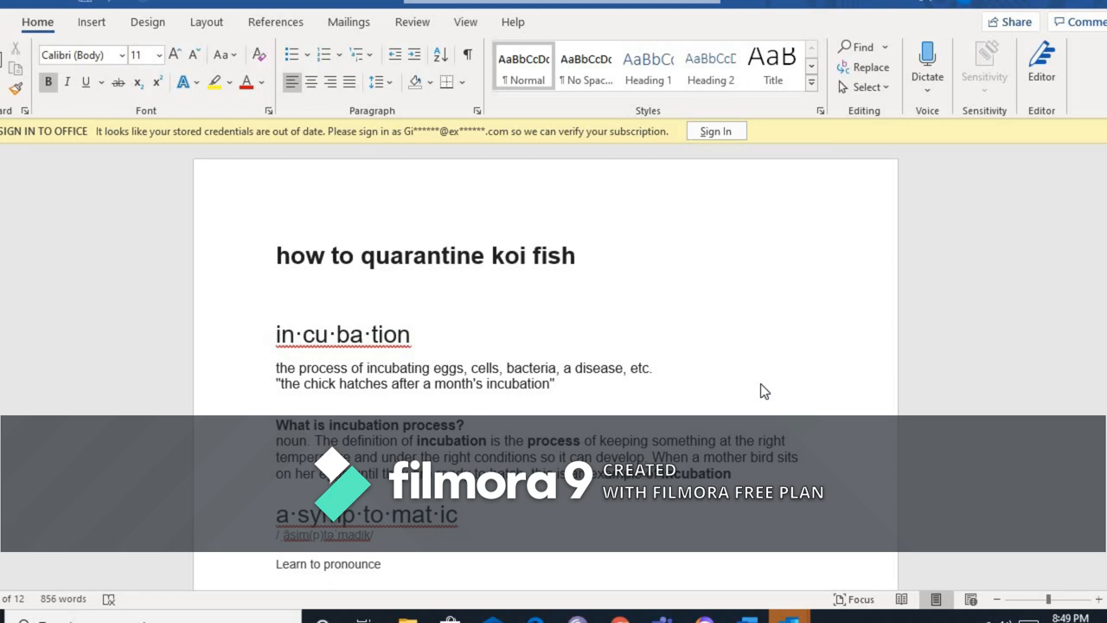
pyautogui.moveTo(1100, 455)
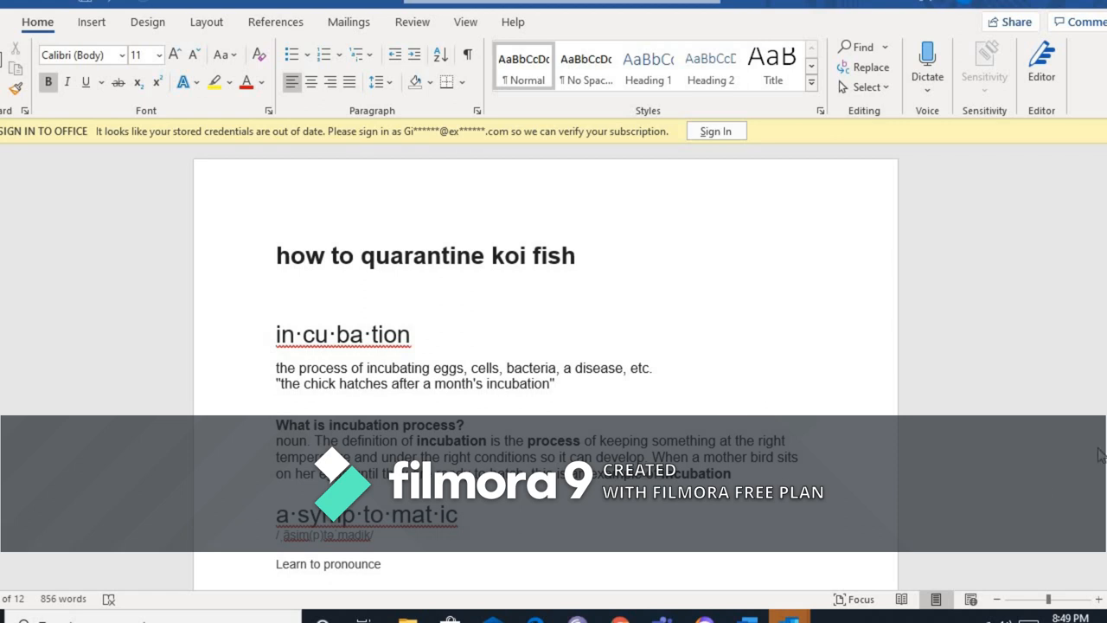
pyautogui.moveTo(1028, 501)
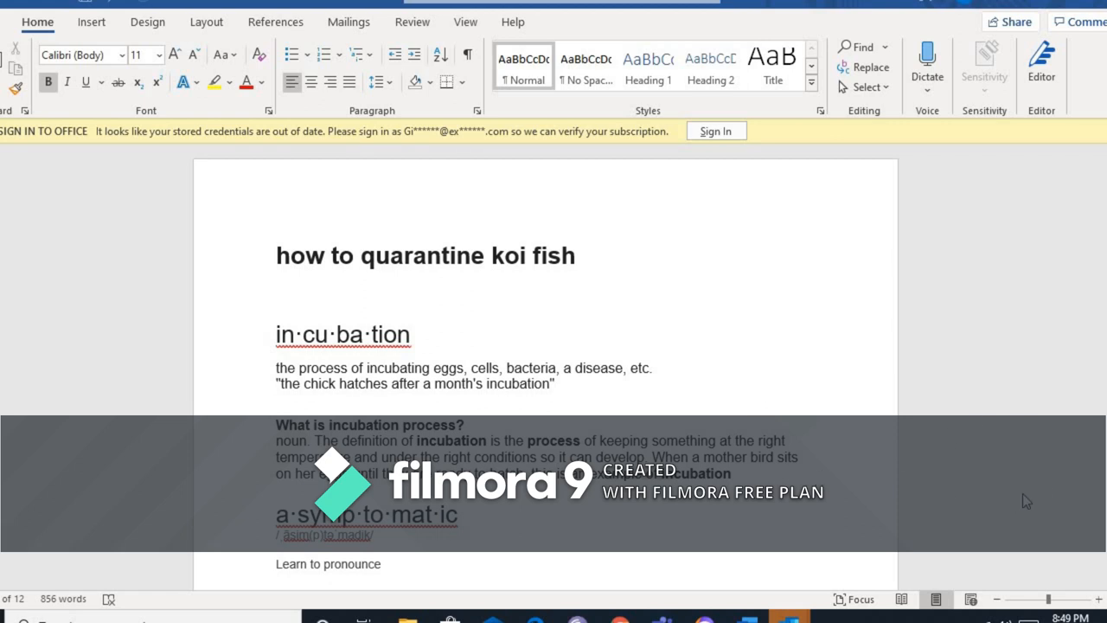
pyautogui.moveTo(990, 456)
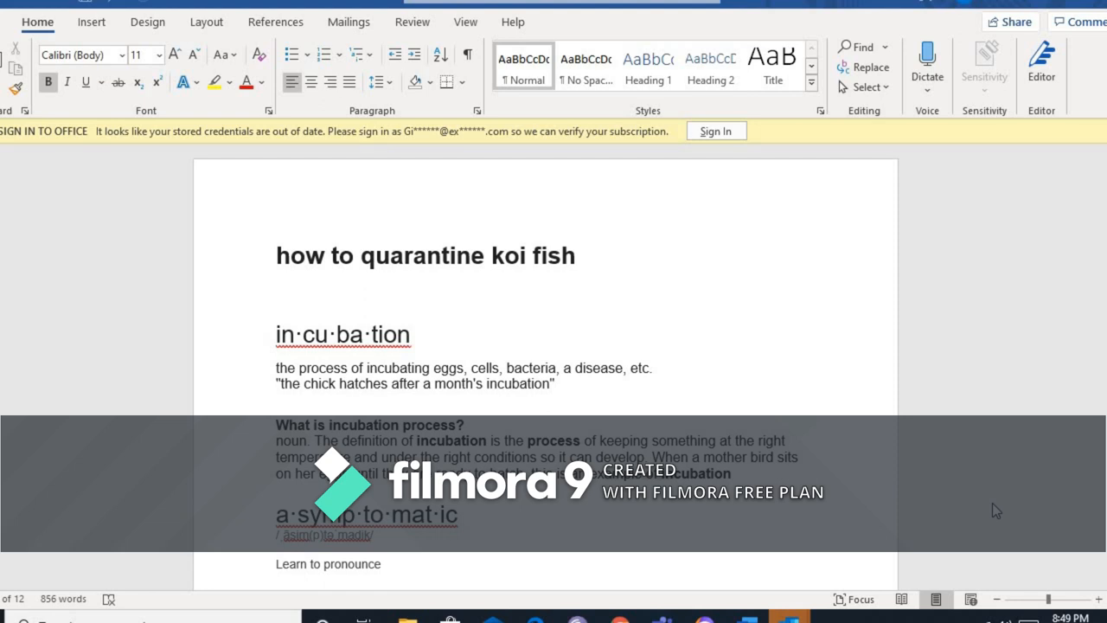
pyautogui.moveTo(990, 501)
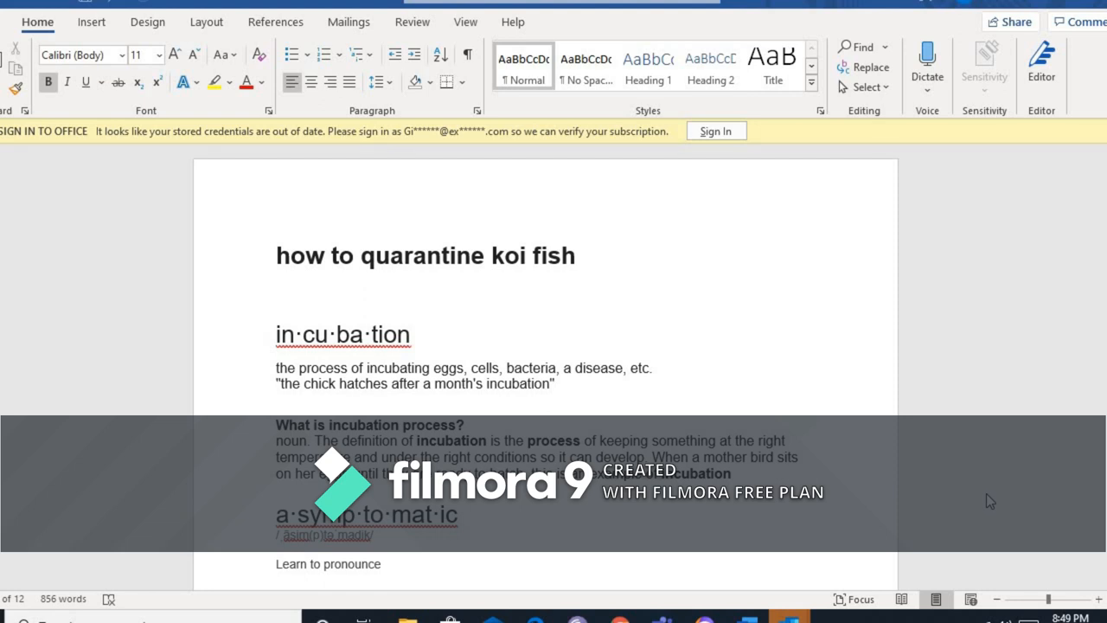
pyautogui.moveTo(915, 493)
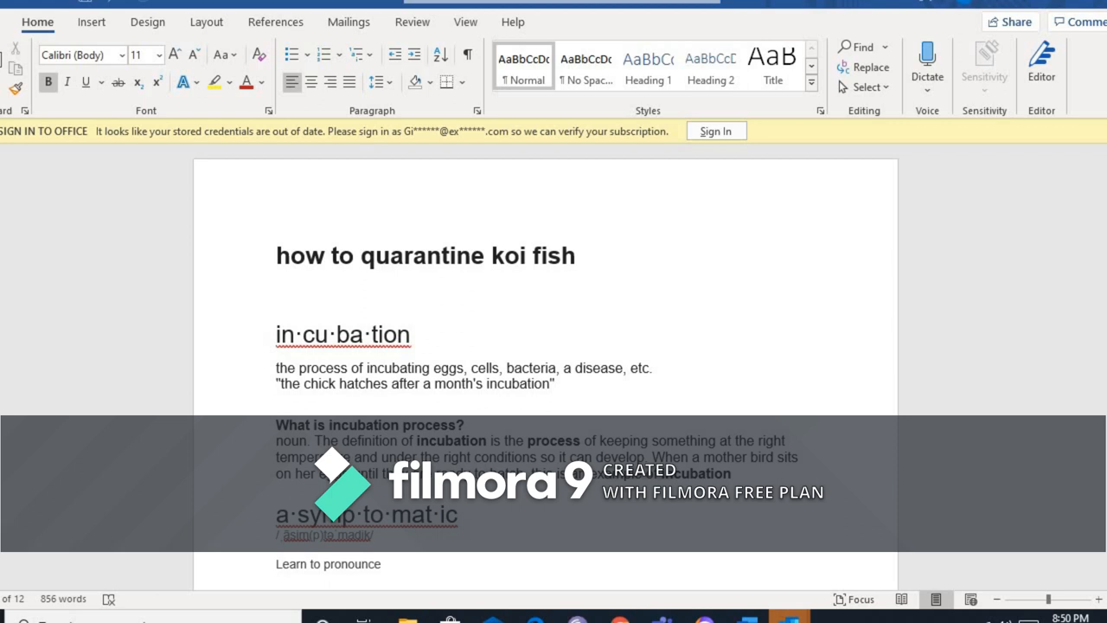
pyautogui.moveTo(1053, 338)
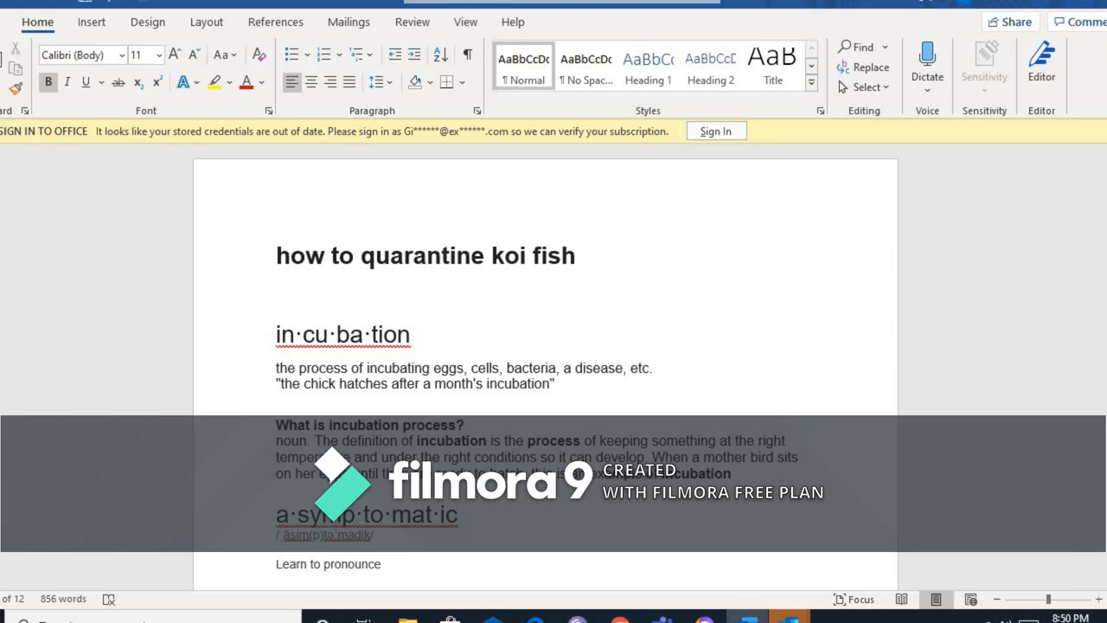
pyautogui.scroll(-3)
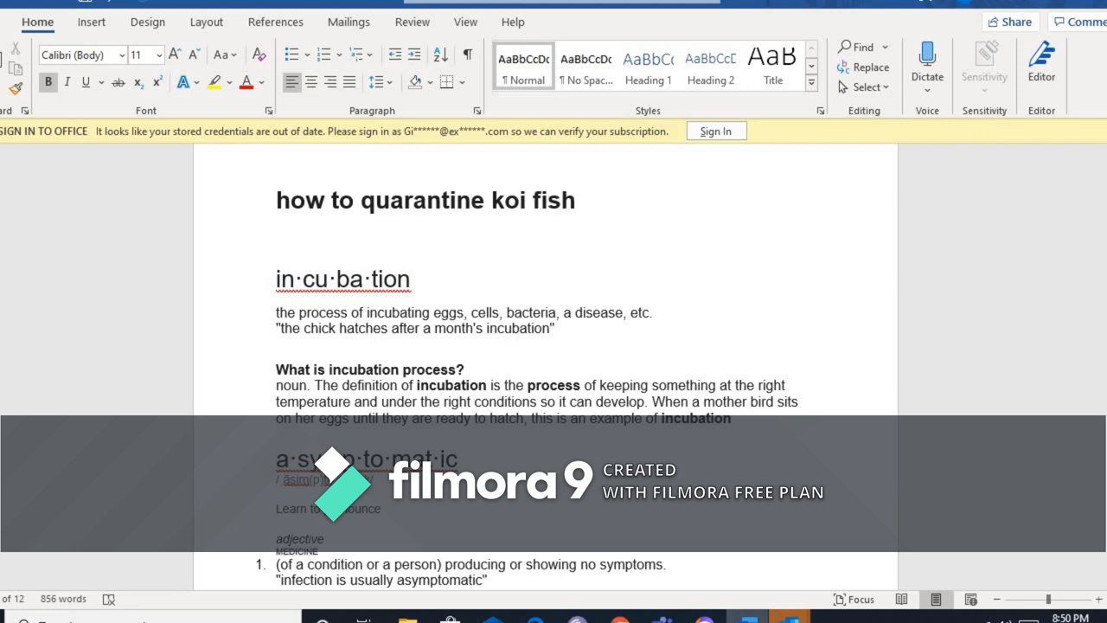
pyautogui.scroll(-3)
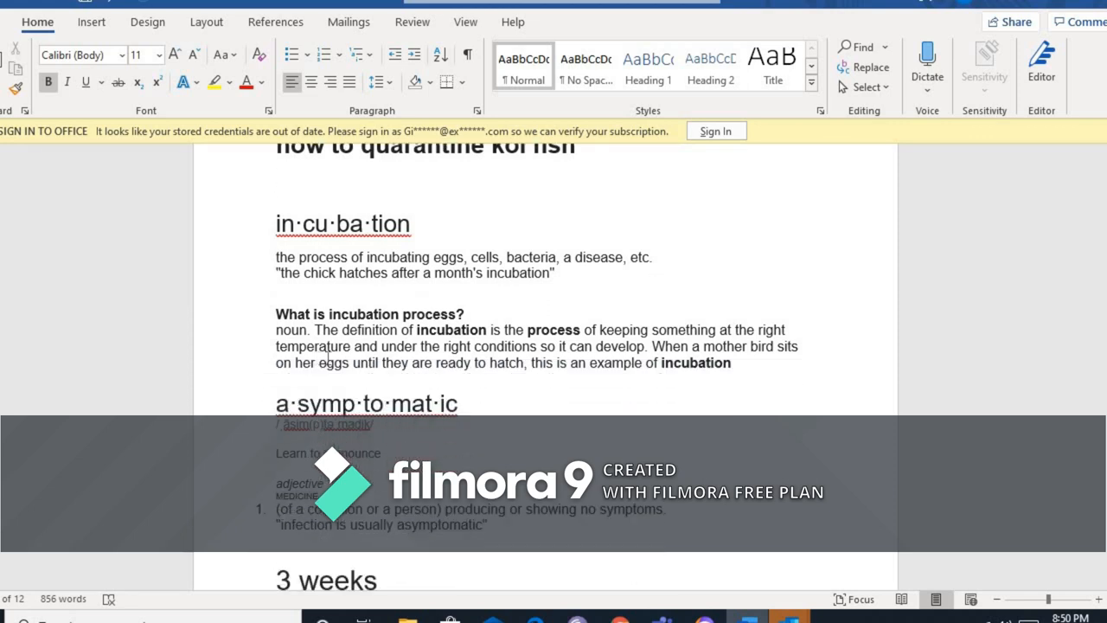
pyautogui.moveTo(339, 444)
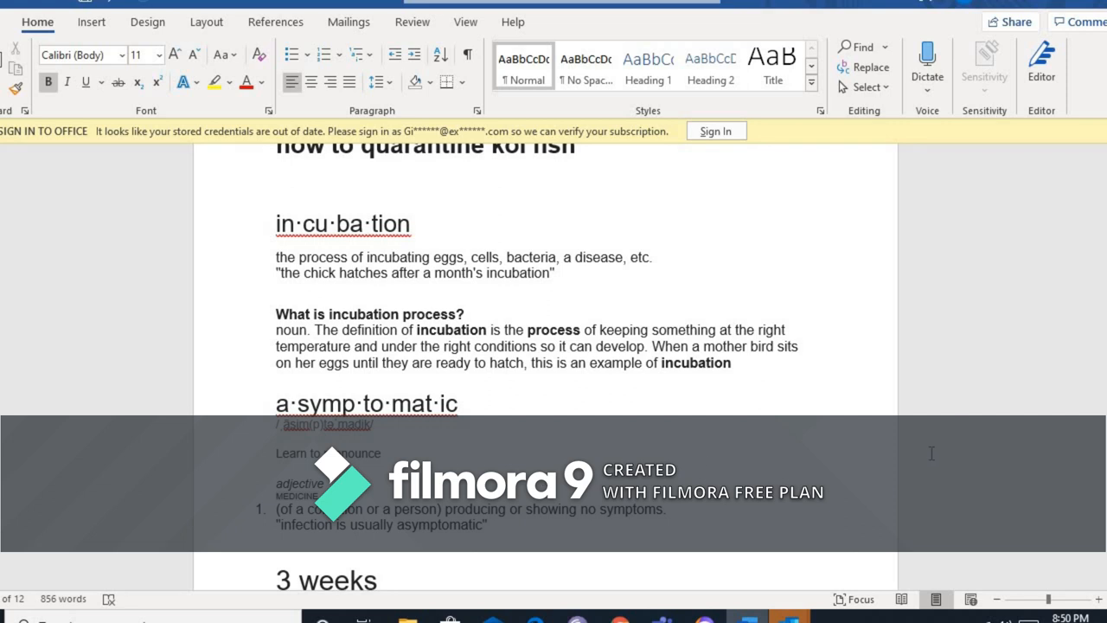
pyautogui.moveTo(949, 446)
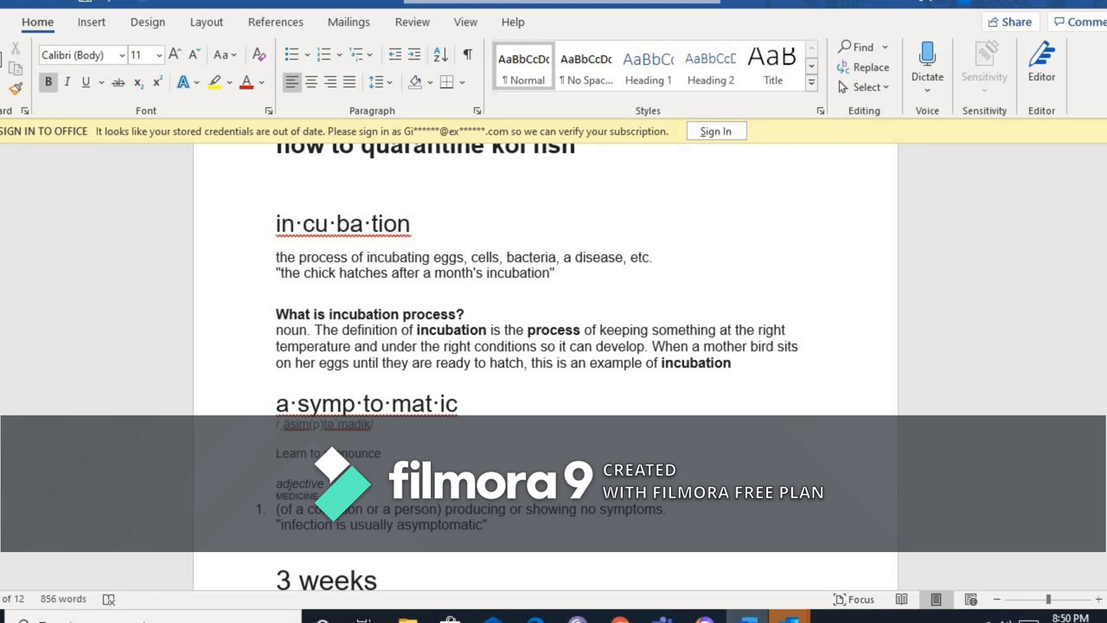
pyautogui.scroll(-3)
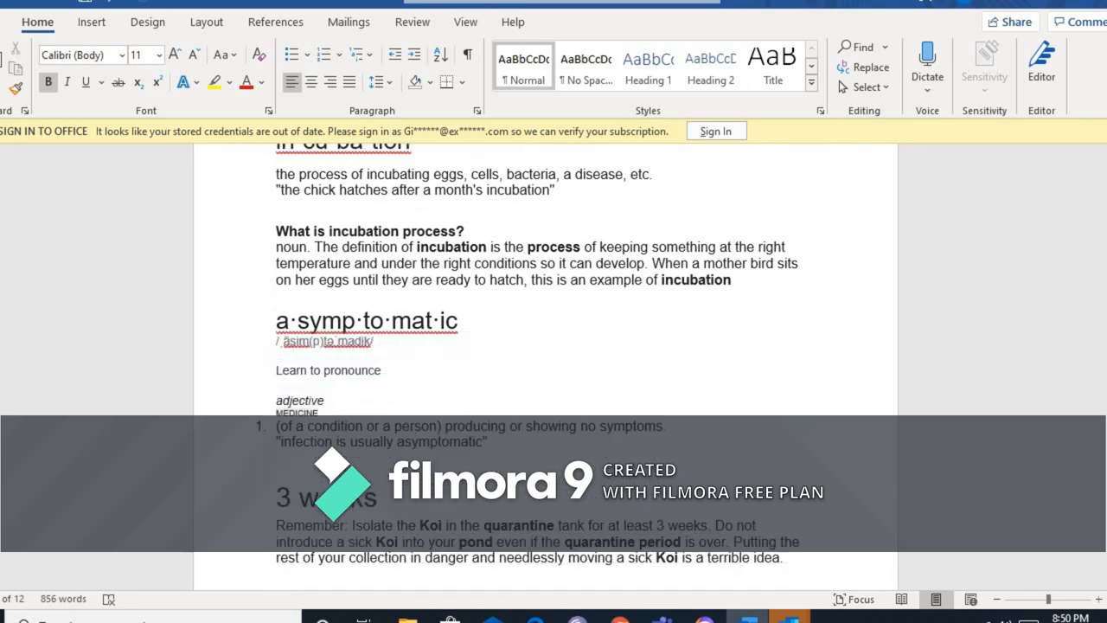
pyautogui.scroll(-3)
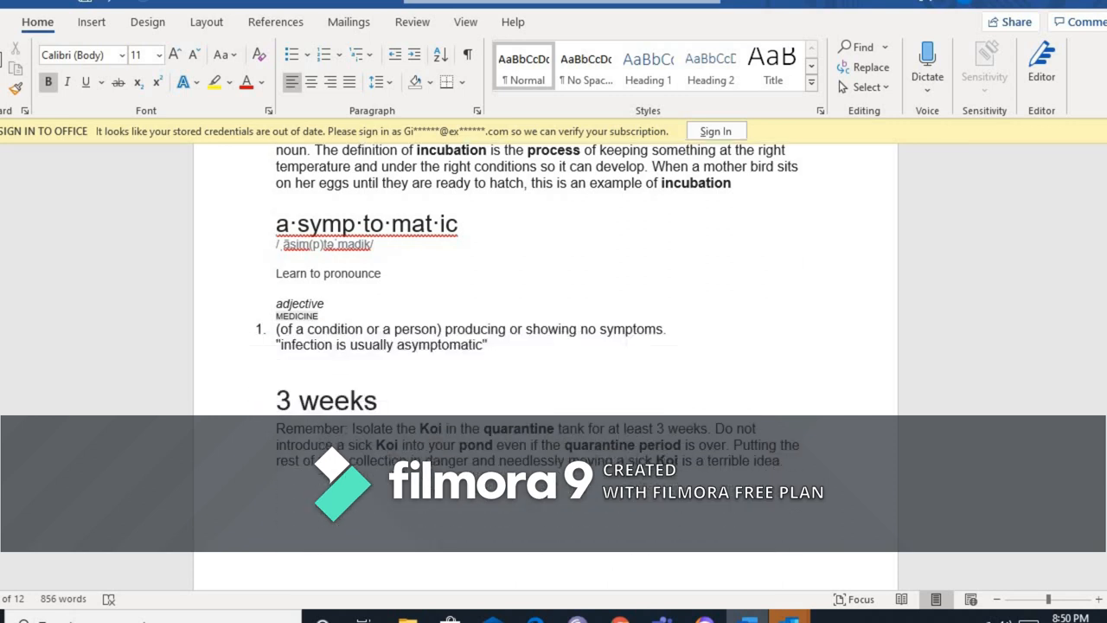
pyautogui.moveTo(1067, 499)
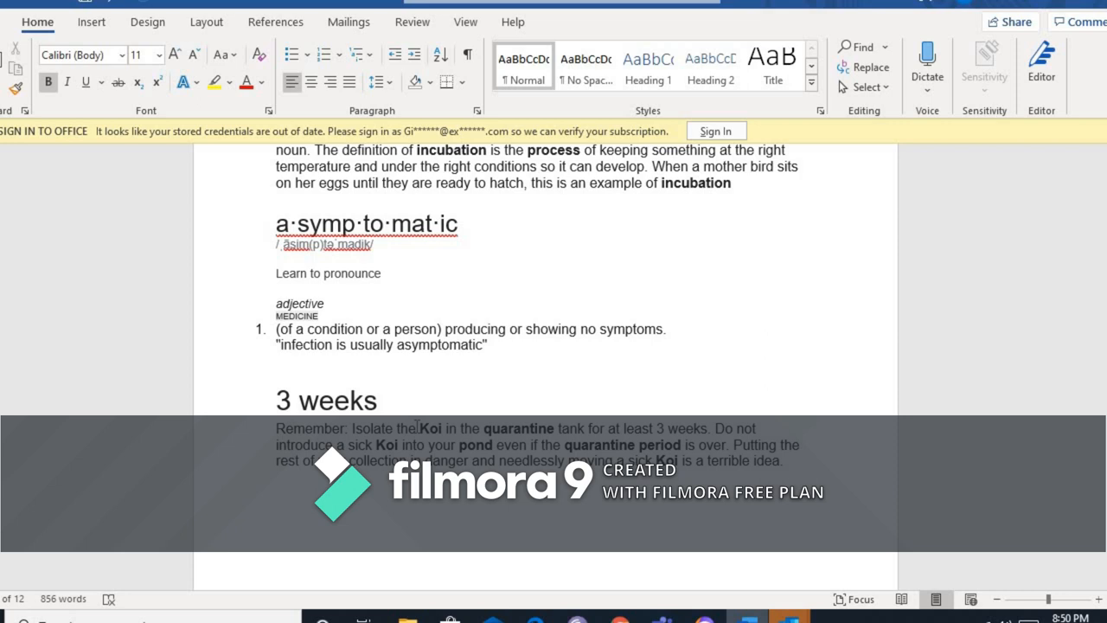
pyautogui.moveTo(458, 413)
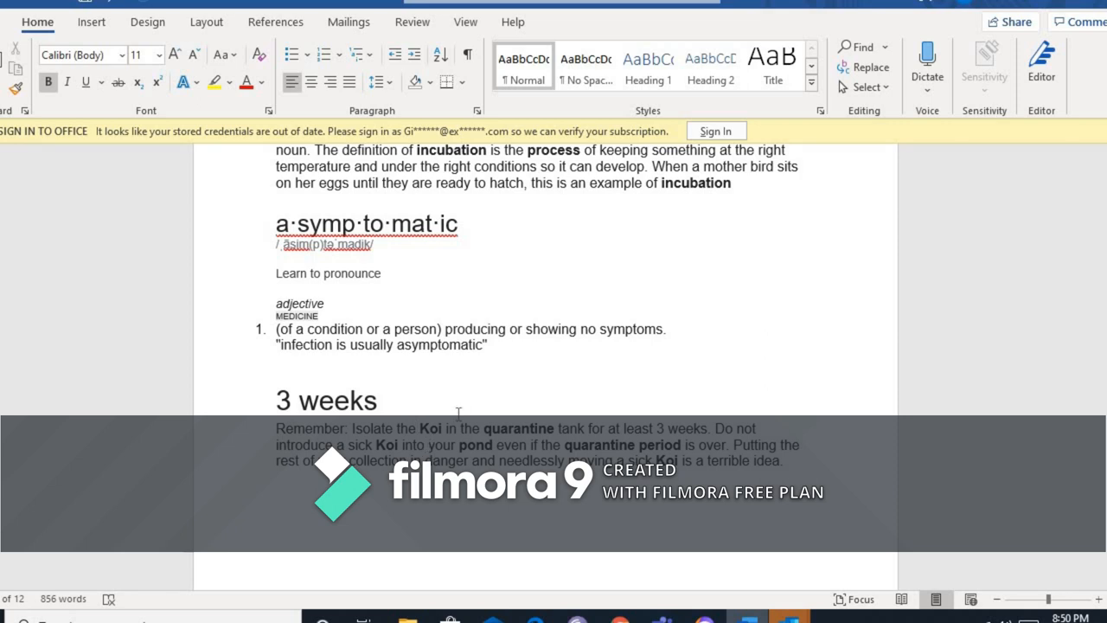
pyautogui.moveTo(470, 400)
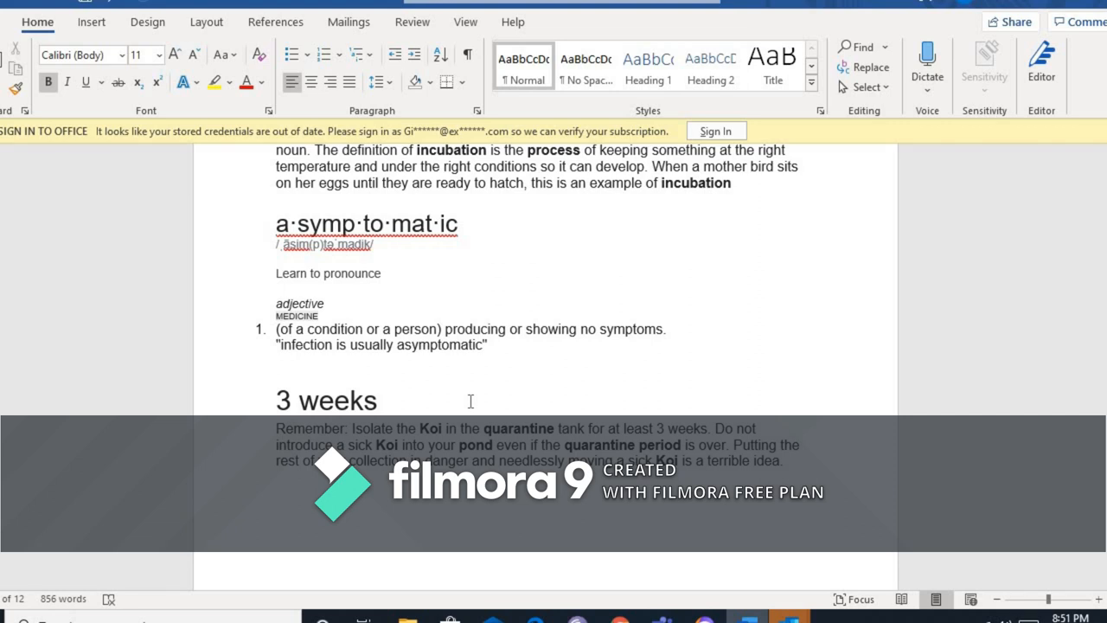
pyautogui.moveTo(427, 416)
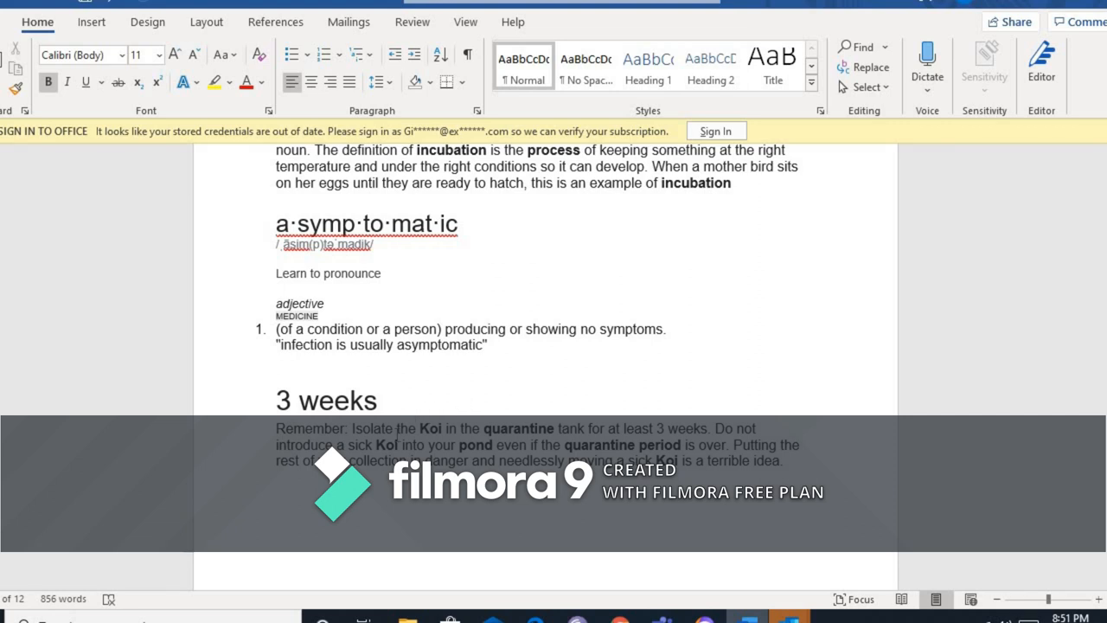
pyautogui.moveTo(396, 435)
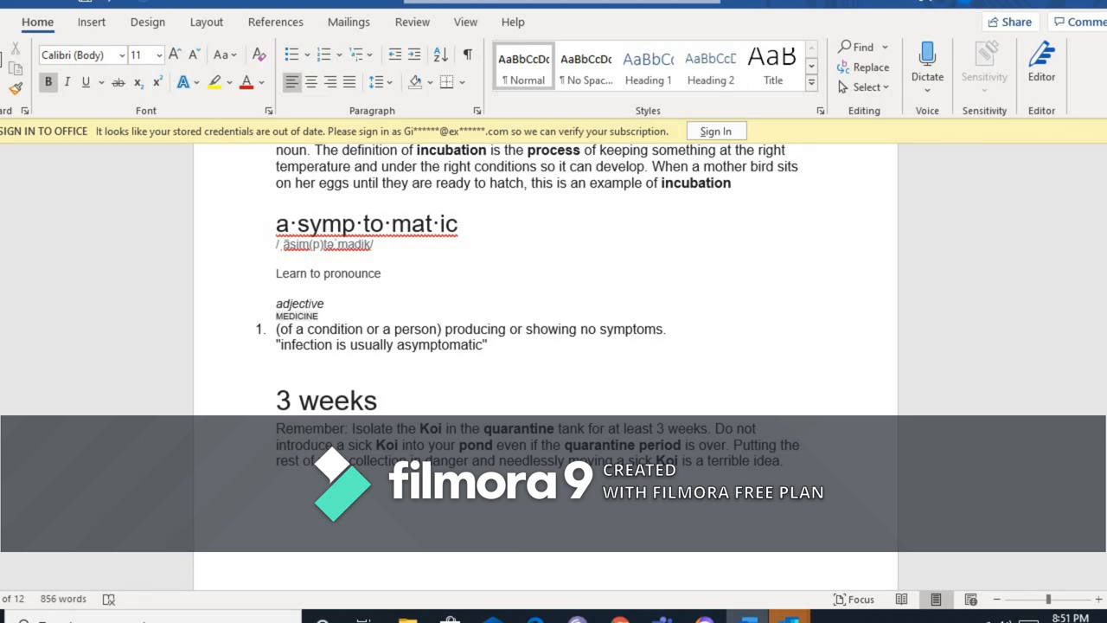
pyautogui.moveTo(346, 531)
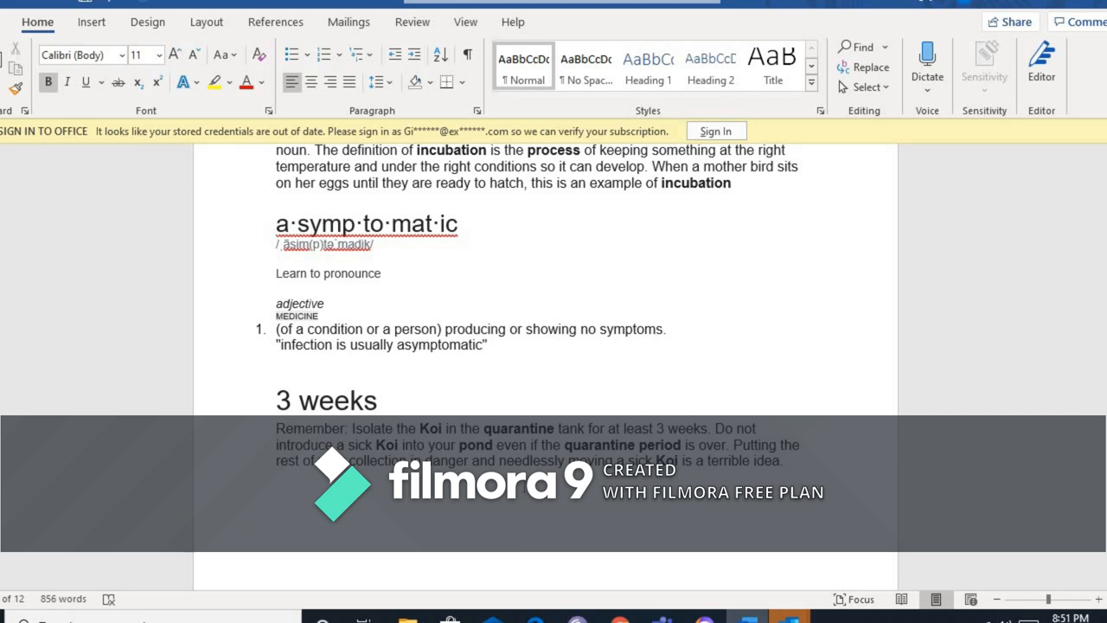
pyautogui.moveTo(1068, 556)
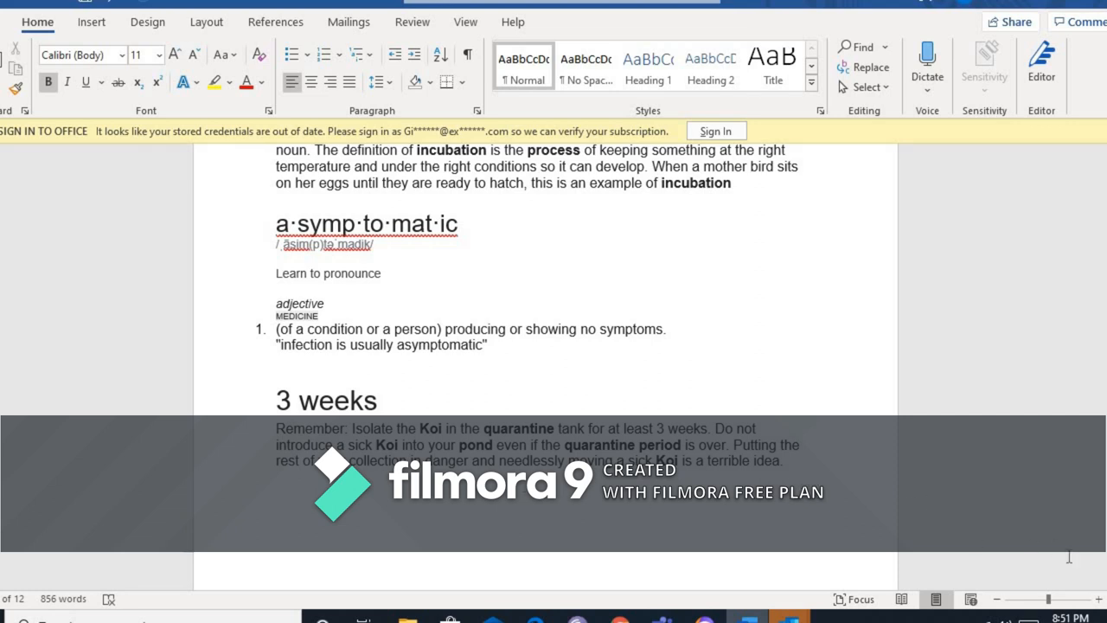
pyautogui.scroll(-3)
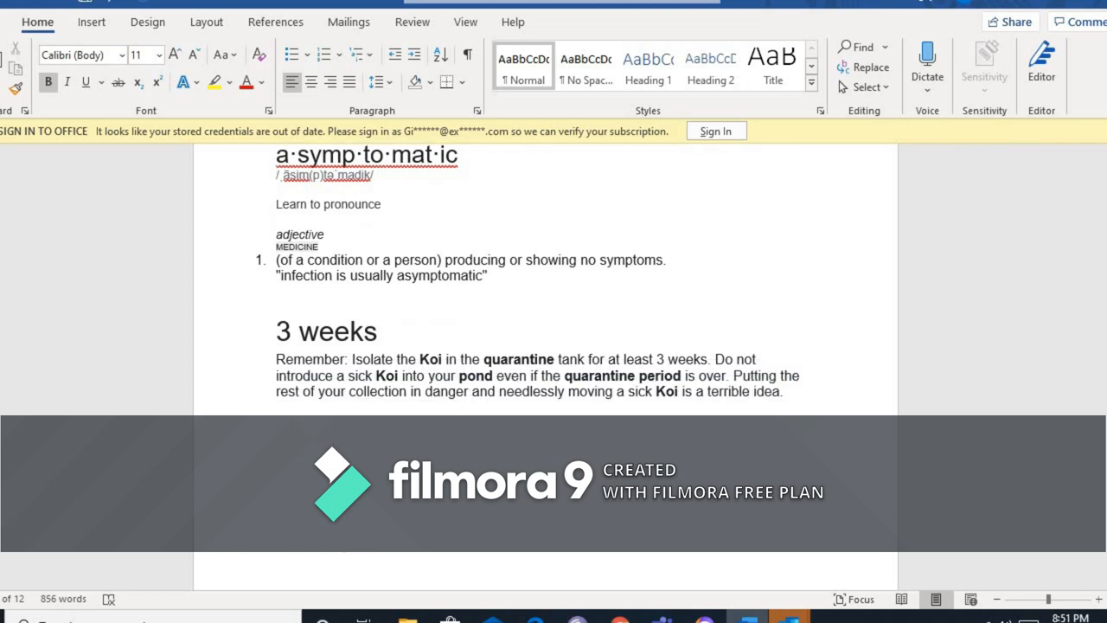
pyautogui.scroll(-3)
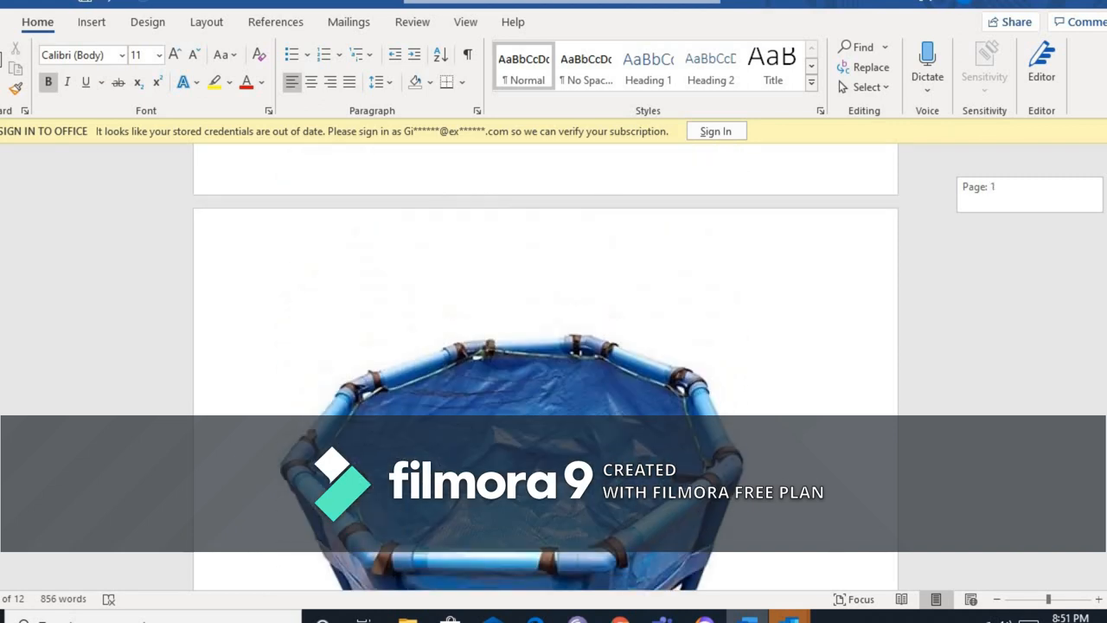
pyautogui.scroll(-3)
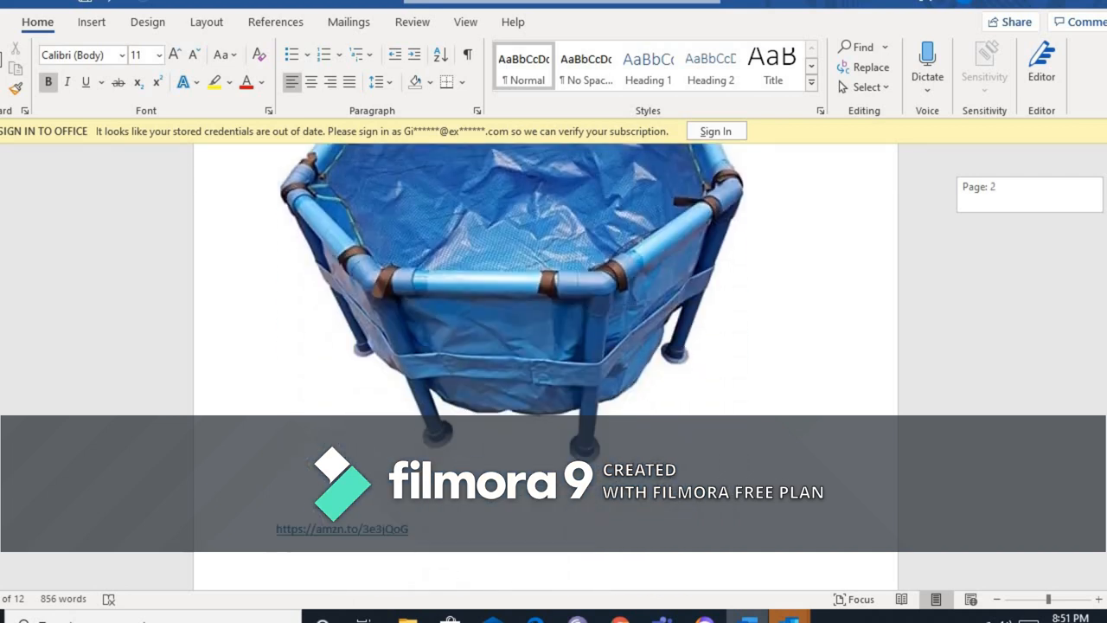
pyautogui.scroll(-3)
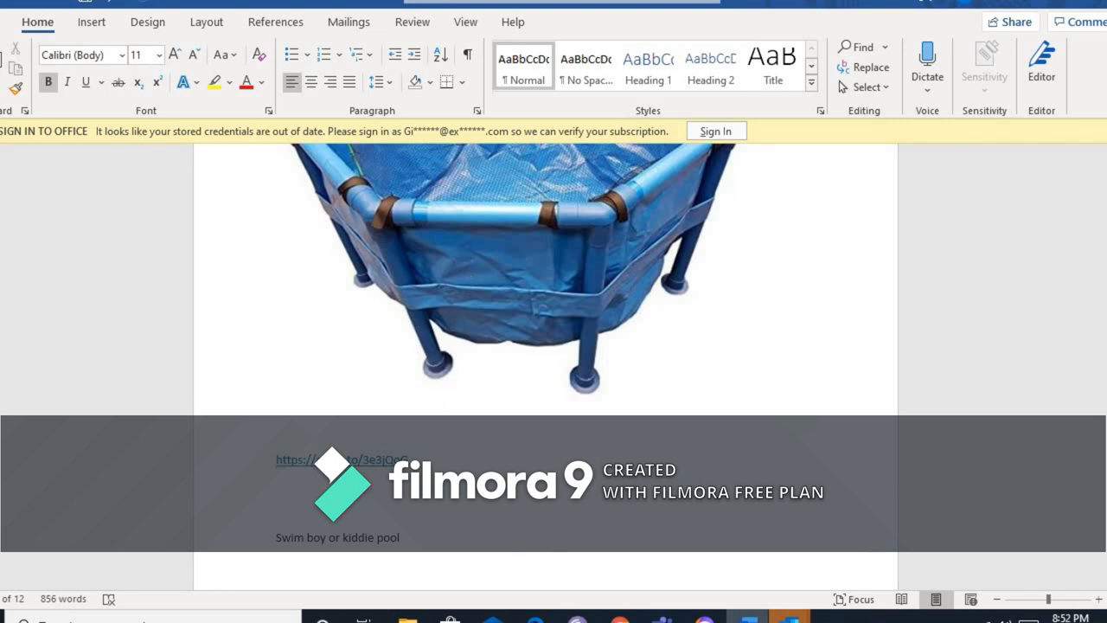
pyautogui.moveTo(307, 459)
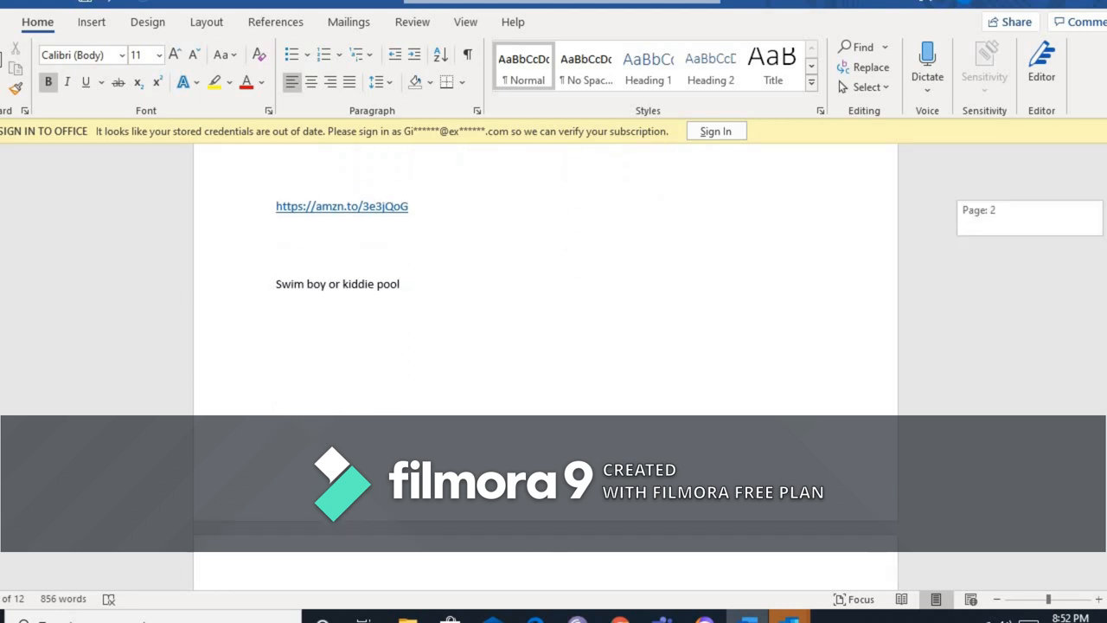
pyautogui.scroll(-3)
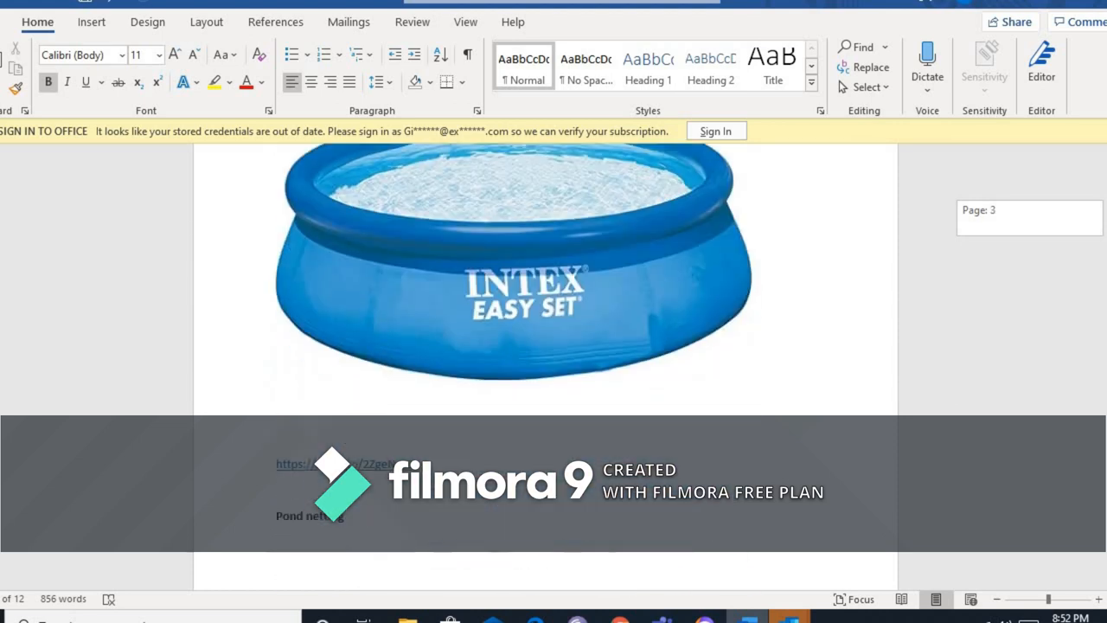
pyautogui.scroll(-3)
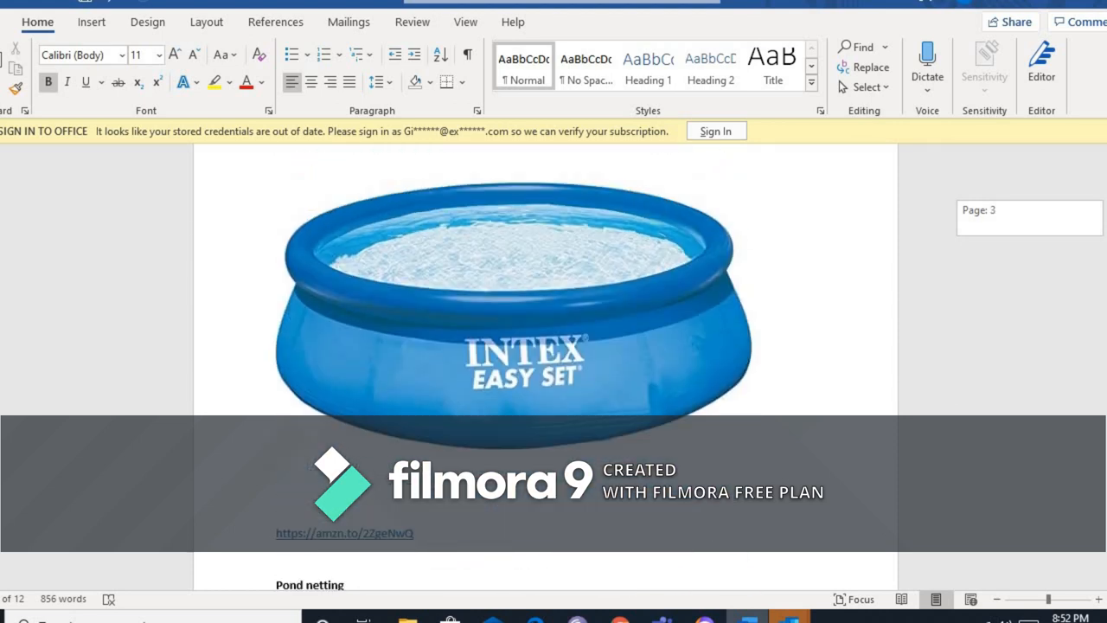
pyautogui.scroll(-3)
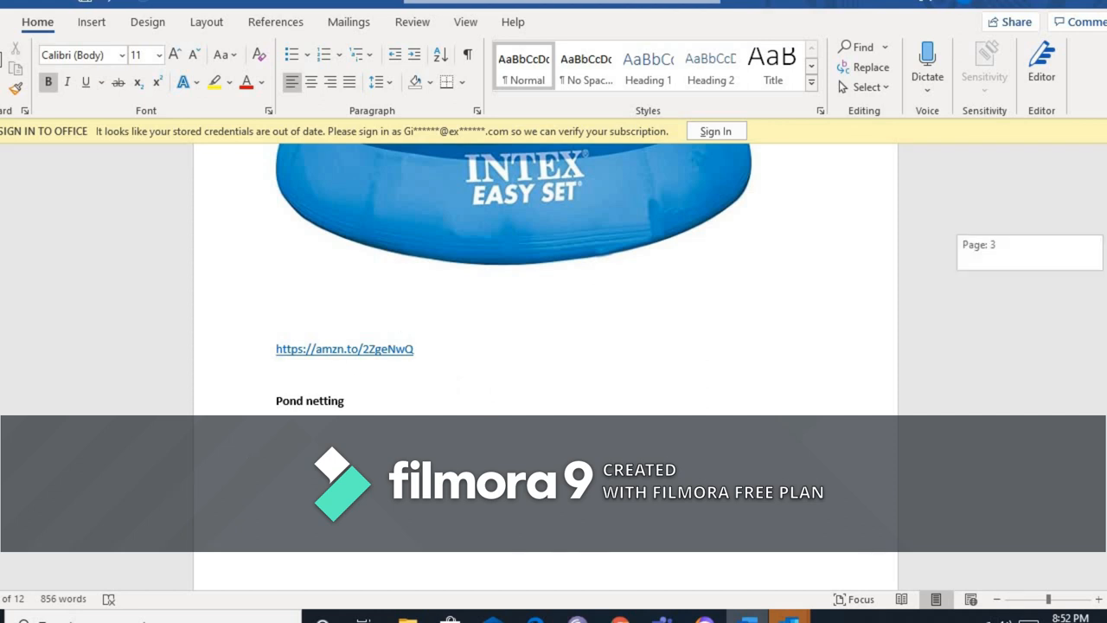
pyautogui.scroll(-3)
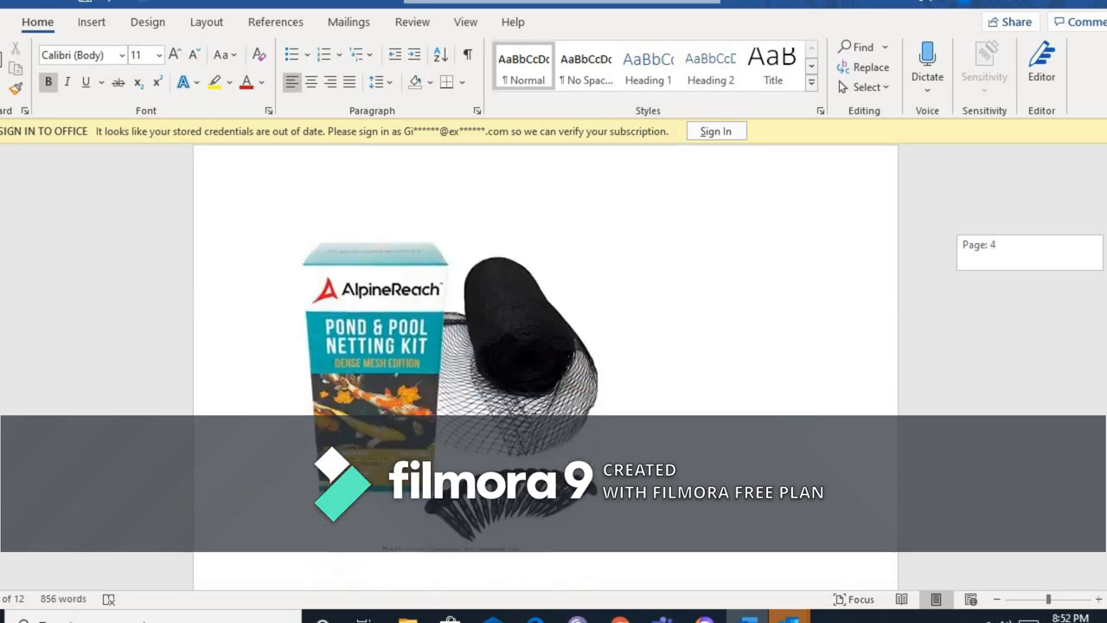
pyautogui.scroll(-3)
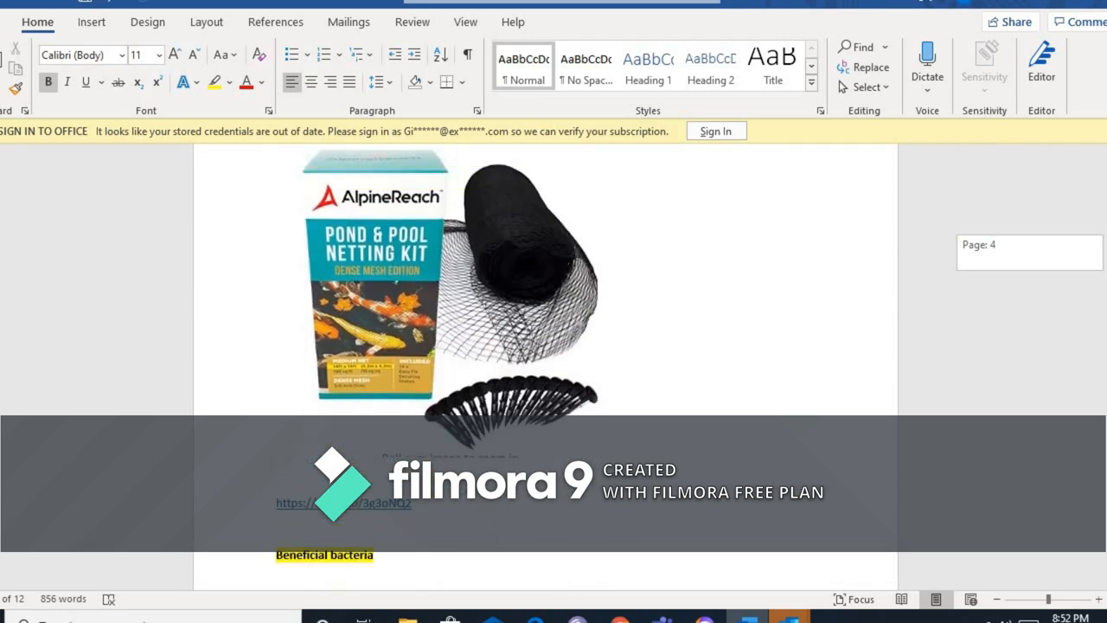
pyautogui.moveTo(562, 340)
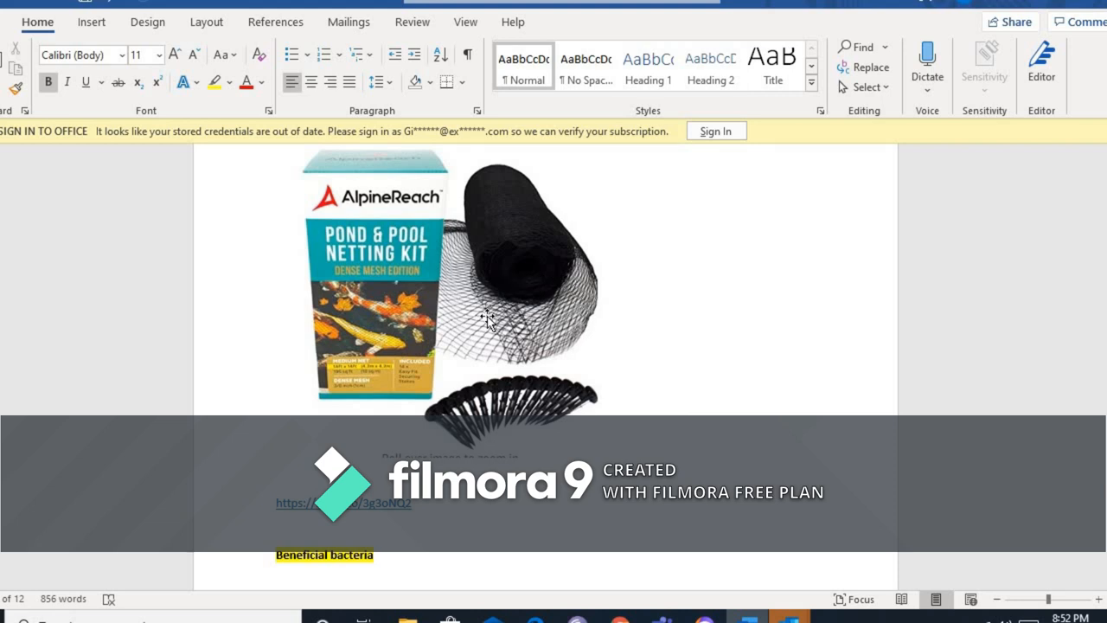
pyautogui.moveTo(462, 378)
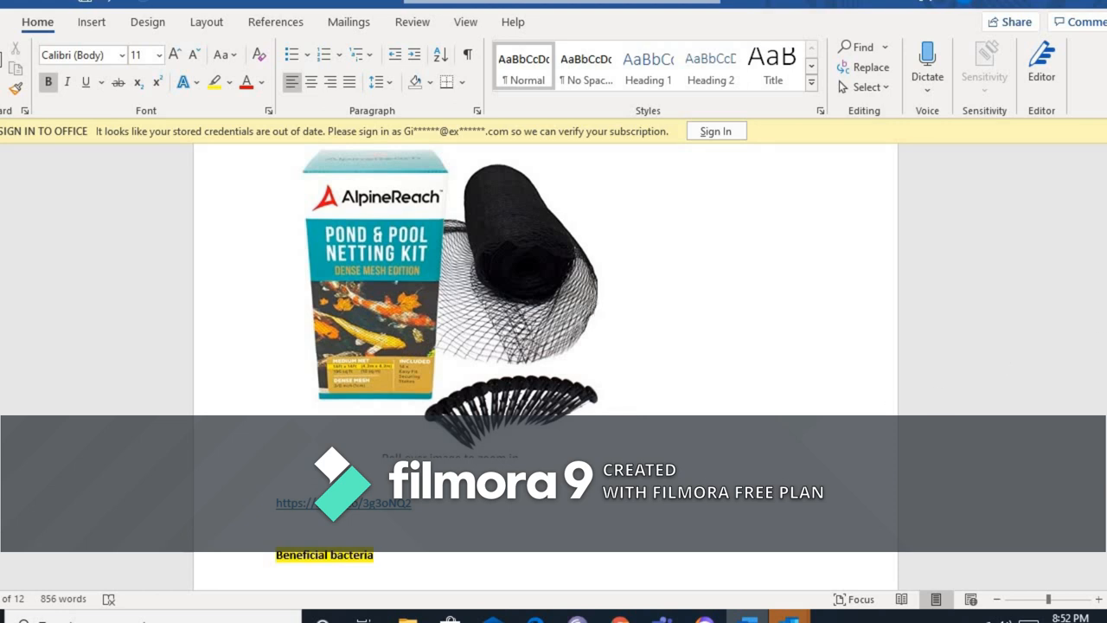
pyautogui.scroll(-3)
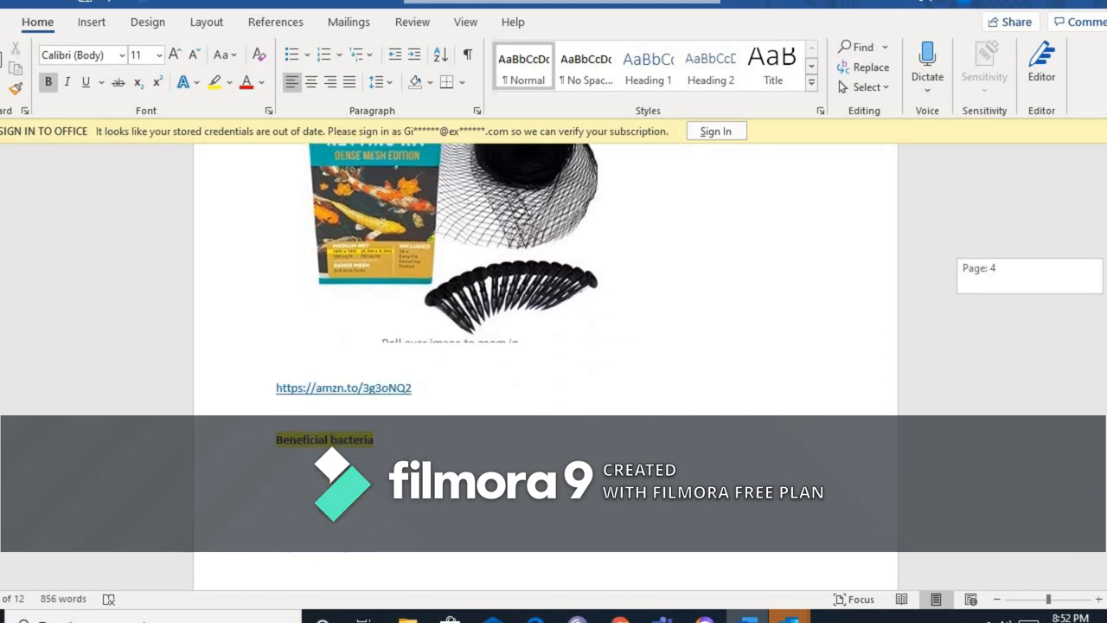
pyautogui.scroll(-3)
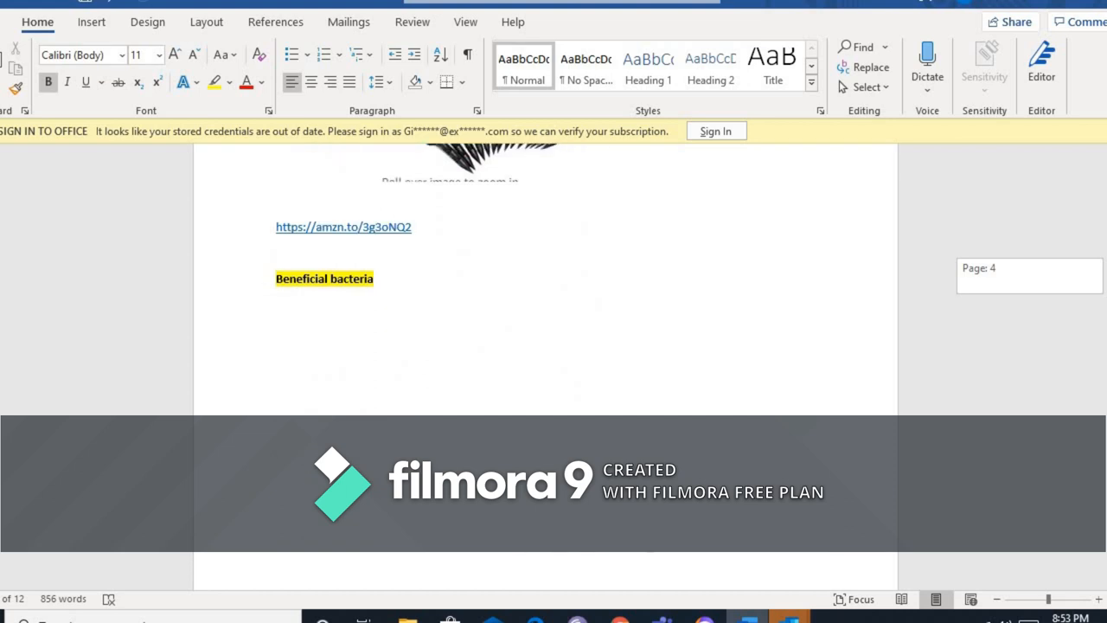
pyautogui.scroll(-3)
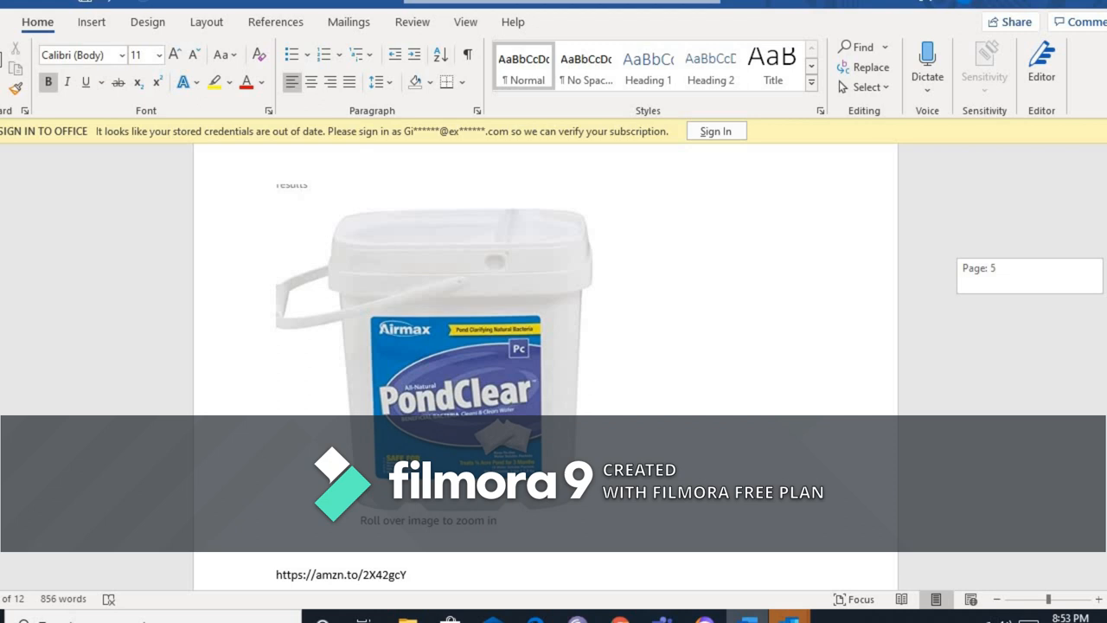
pyautogui.scroll(-3)
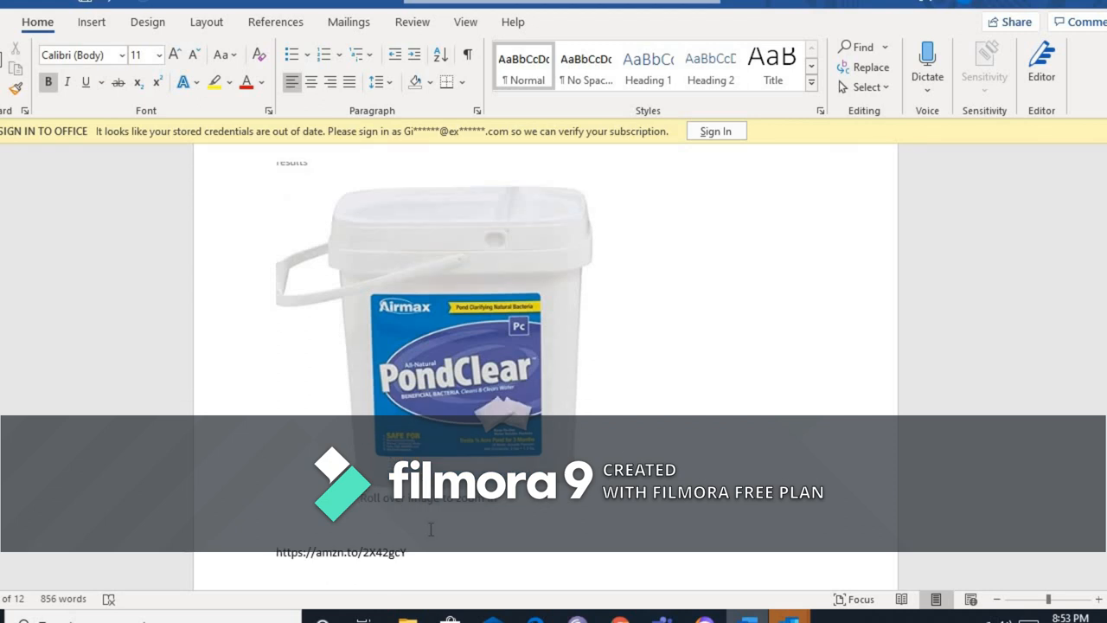
pyautogui.moveTo(562, 509)
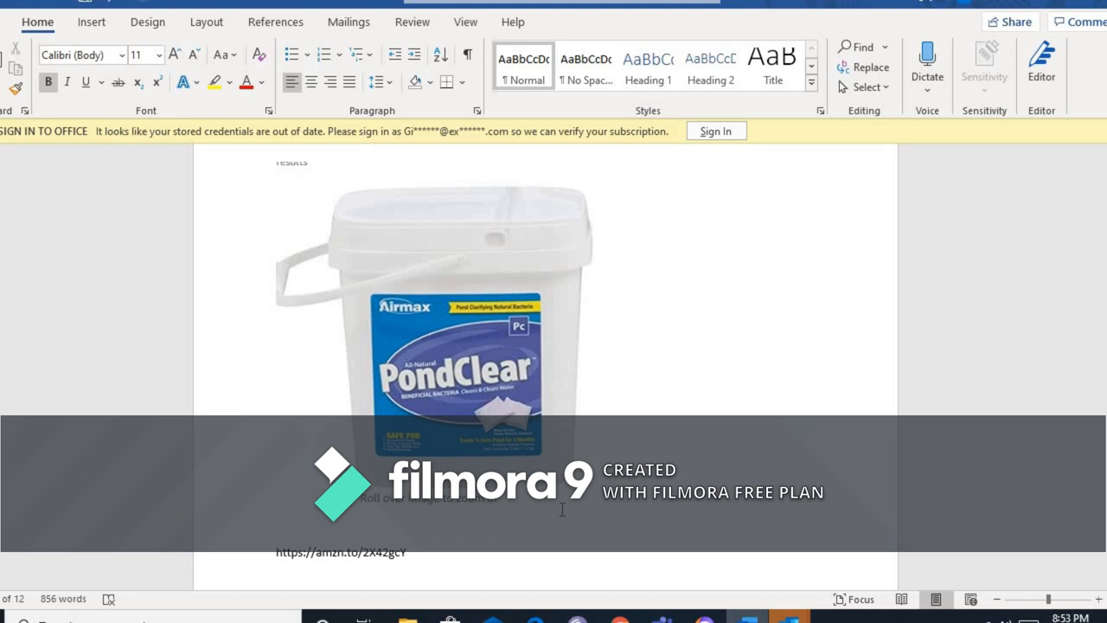
pyautogui.moveTo(647, 421)
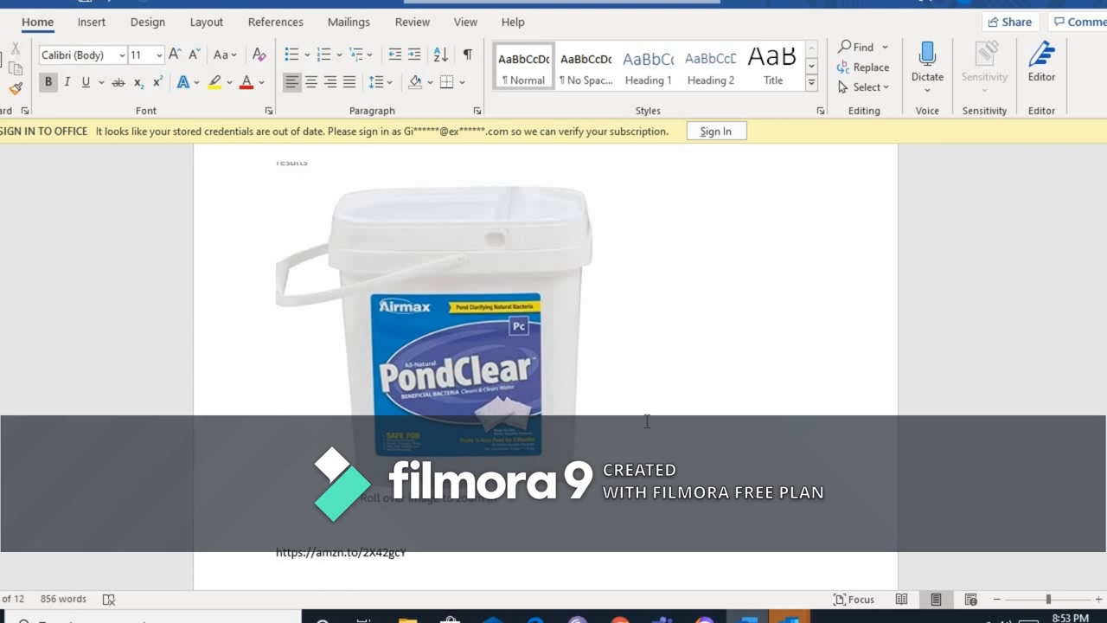
pyautogui.moveTo(617, 421)
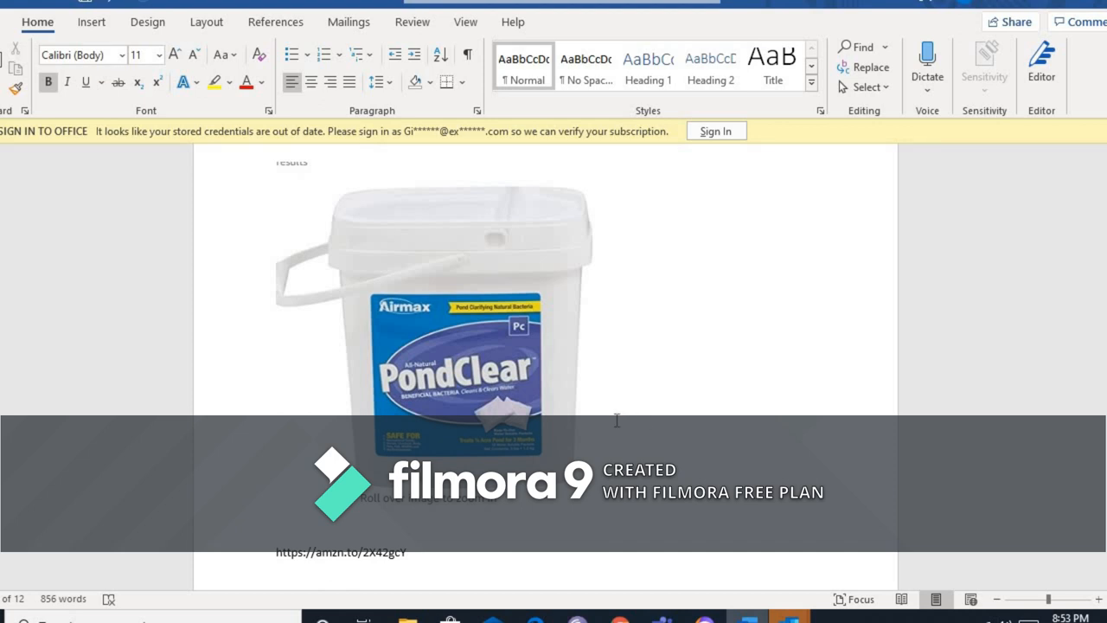
pyautogui.moveTo(426, 361)
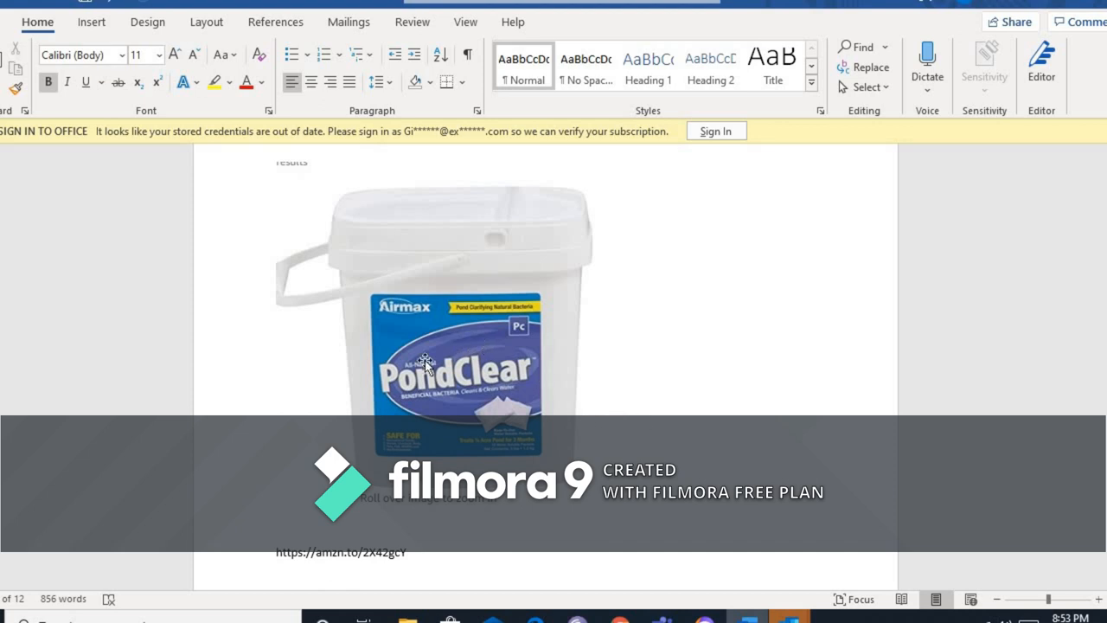
pyautogui.moveTo(461, 394)
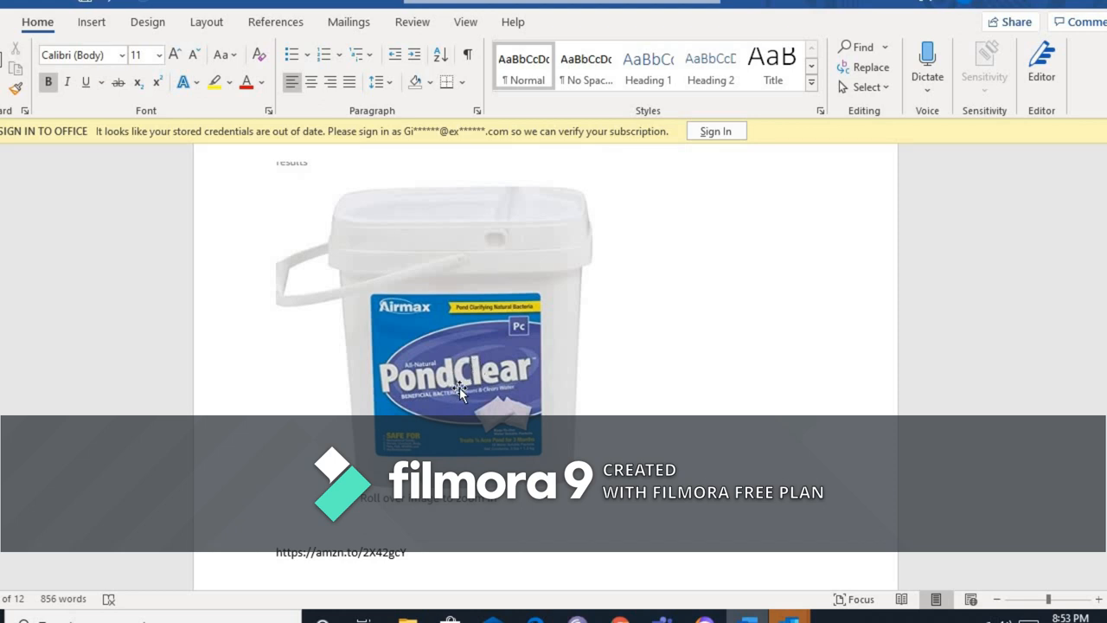
pyautogui.moveTo(450, 380)
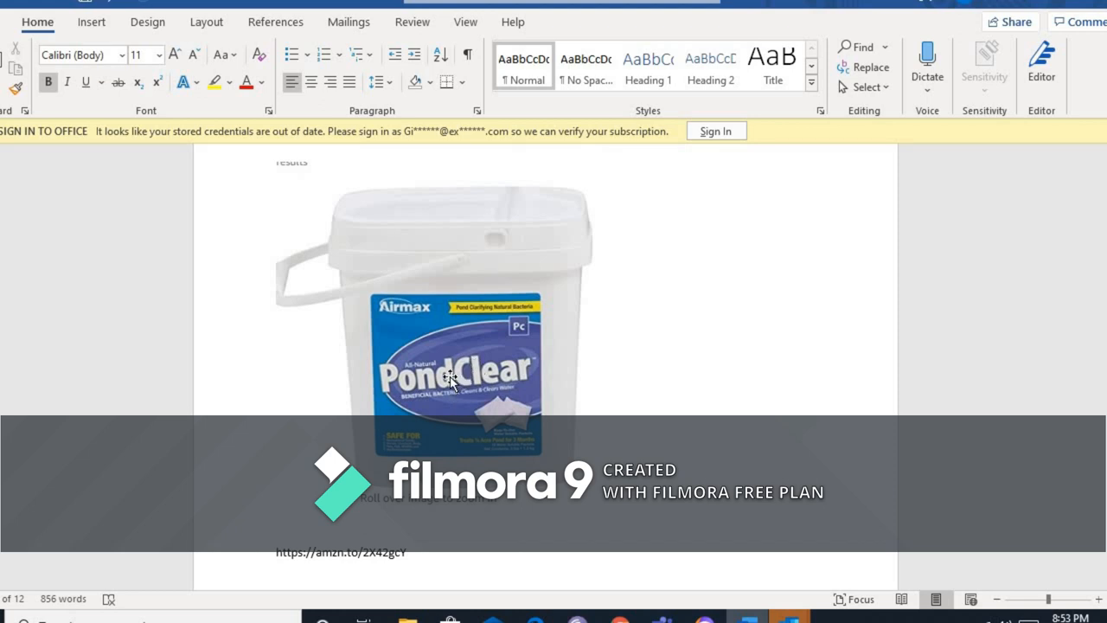
pyautogui.moveTo(476, 403)
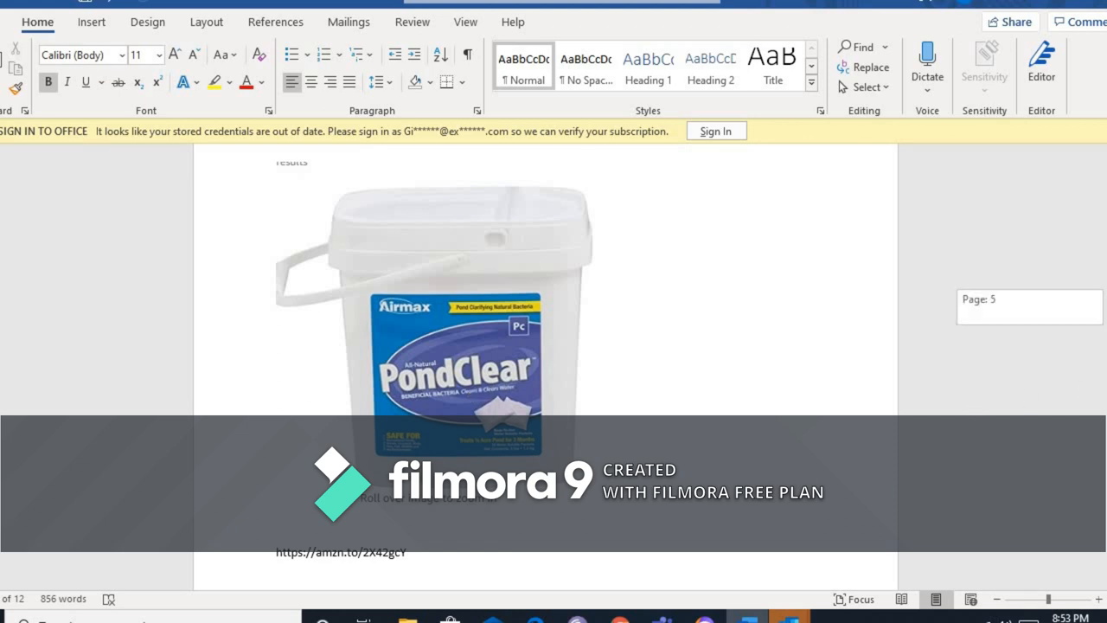
pyautogui.scroll(-3)
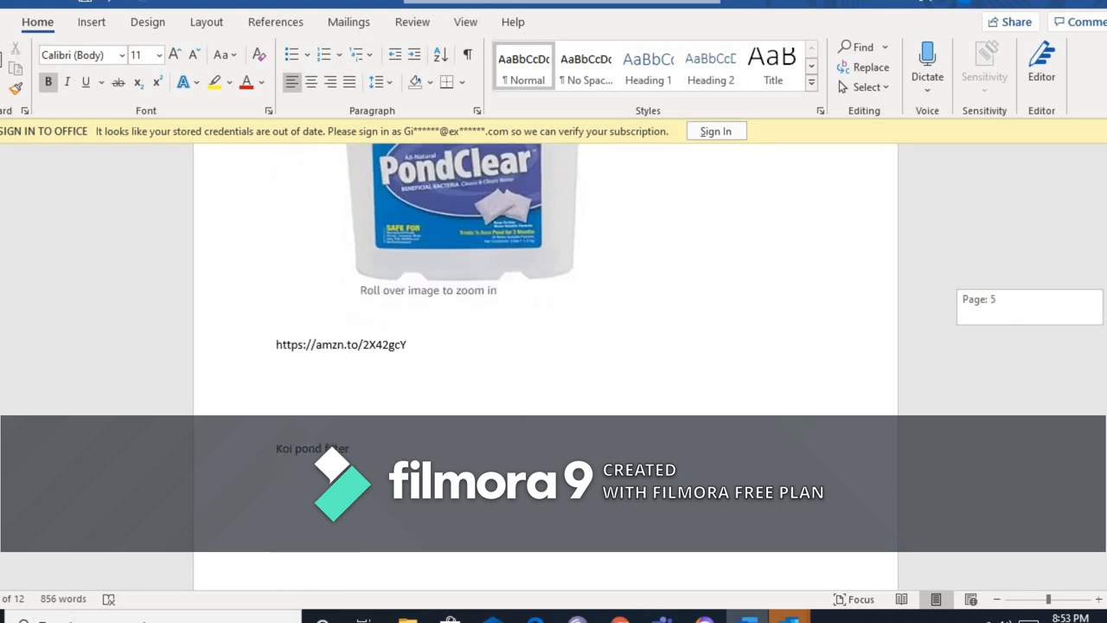
pyautogui.scroll(-3)
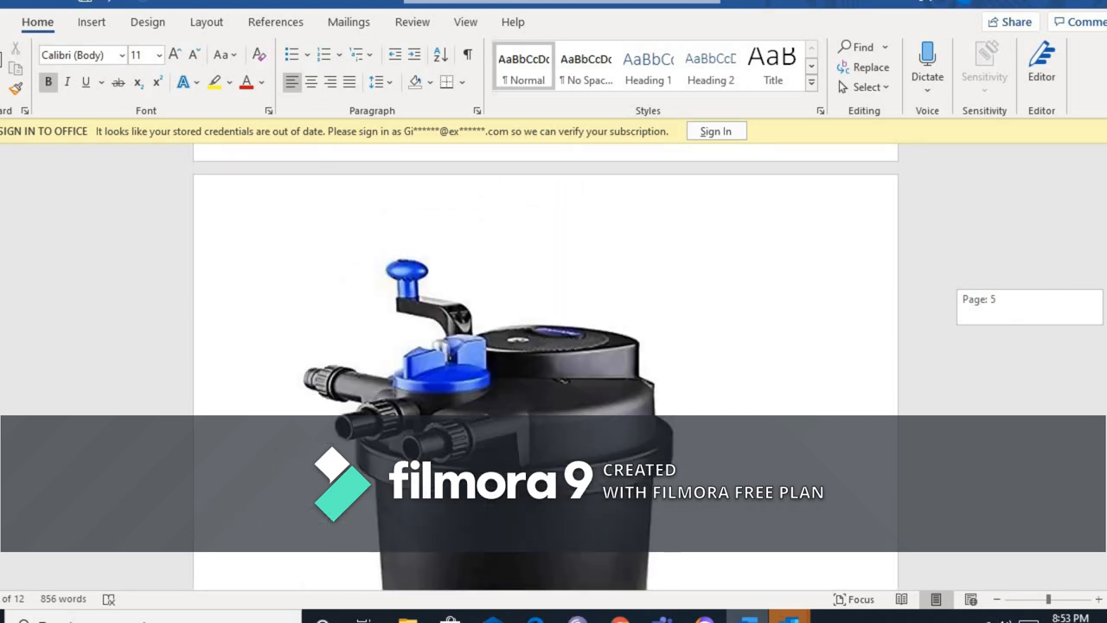
pyautogui.scroll(-3)
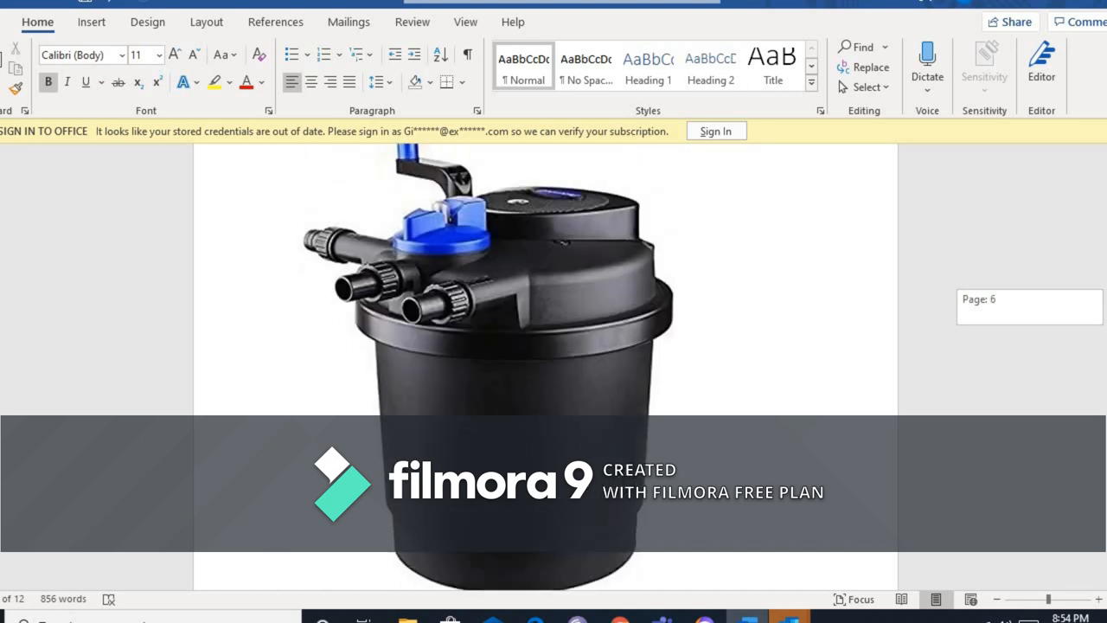
pyautogui.scroll(-3)
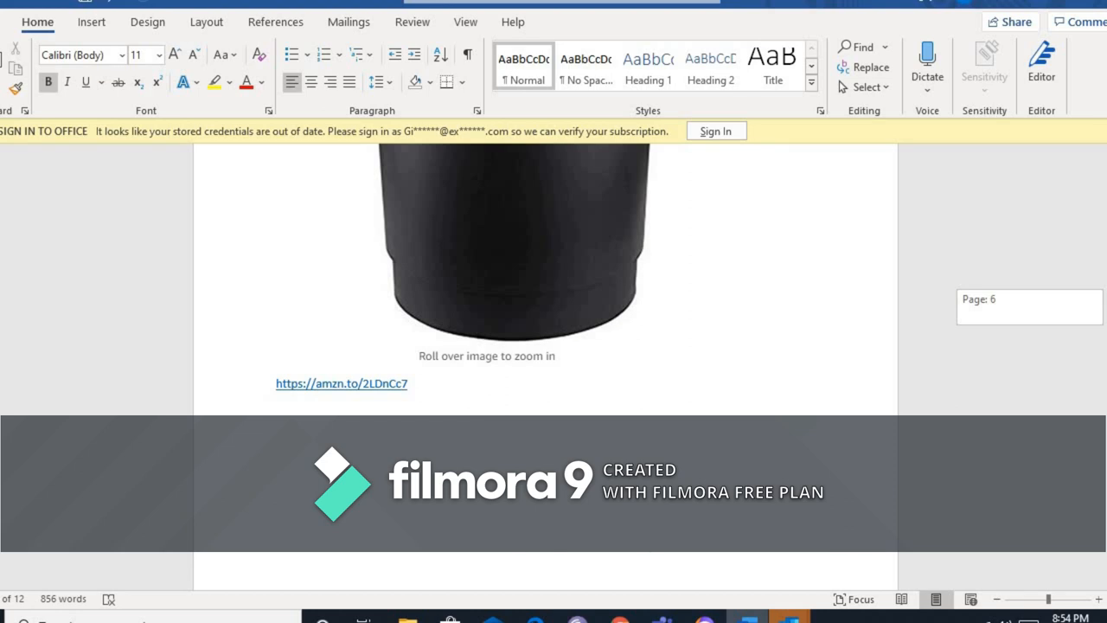
pyautogui.scroll(-3)
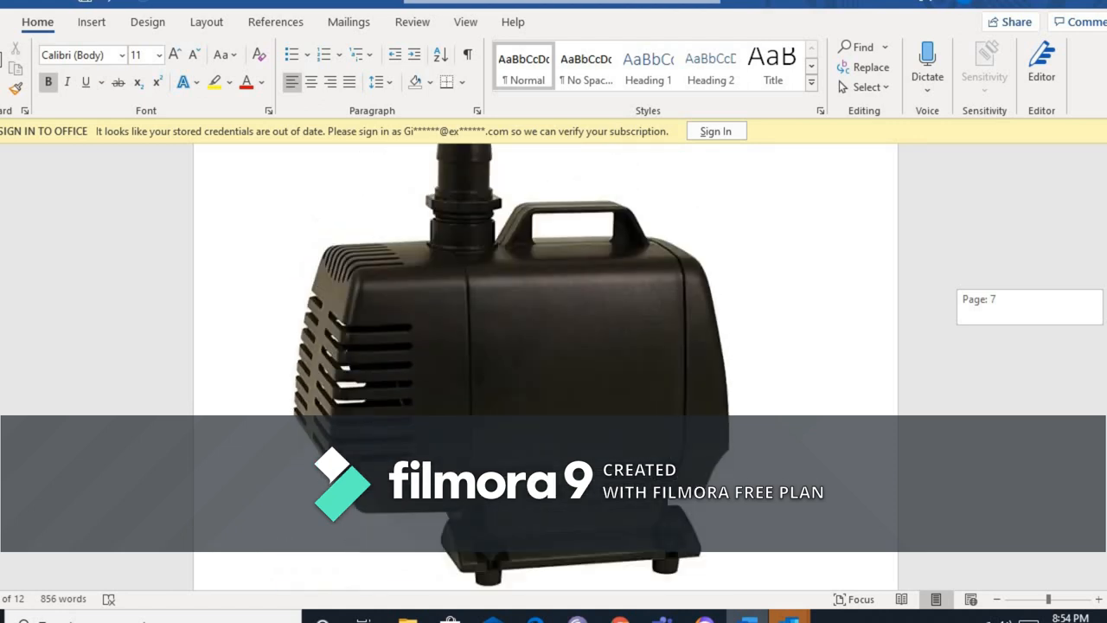
pyautogui.scroll(-3)
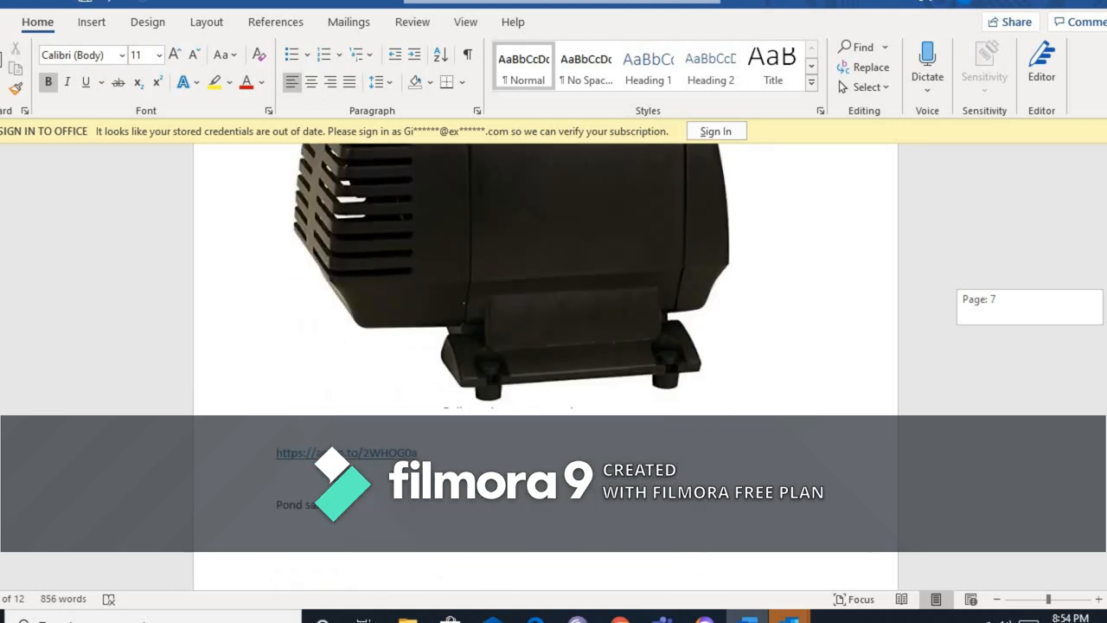
pyautogui.scroll(-3)
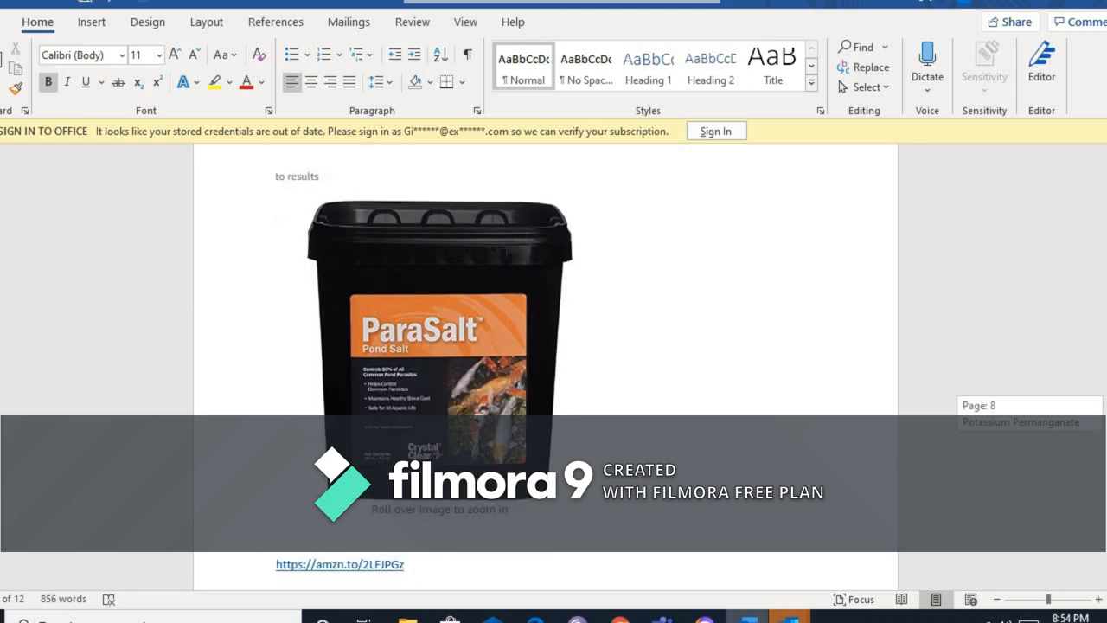
pyautogui.scroll(-3)
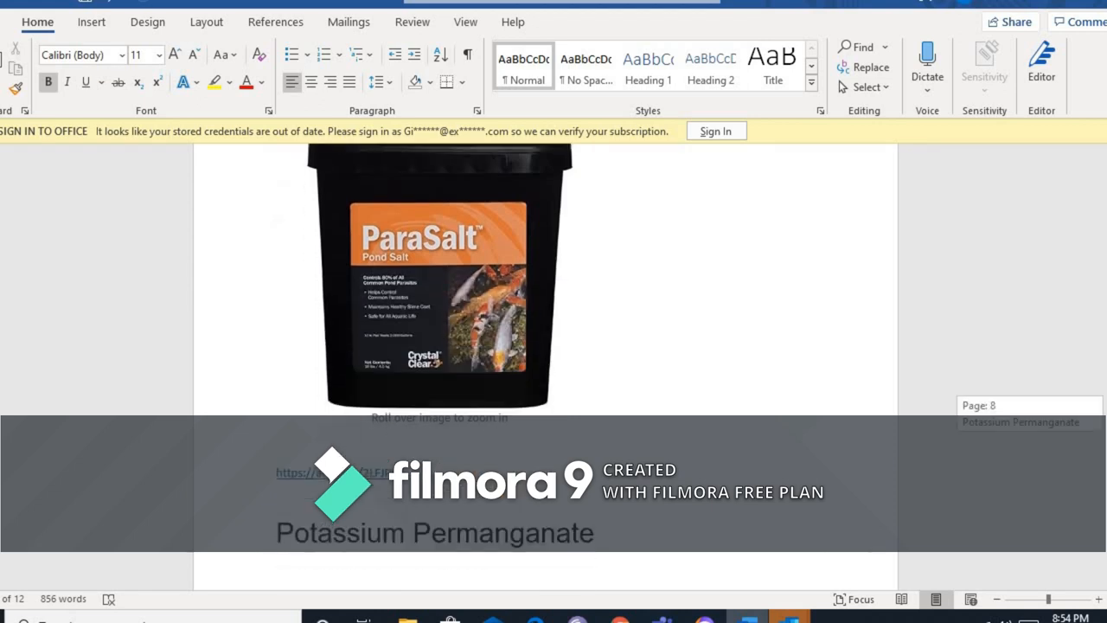
pyautogui.scroll(-3)
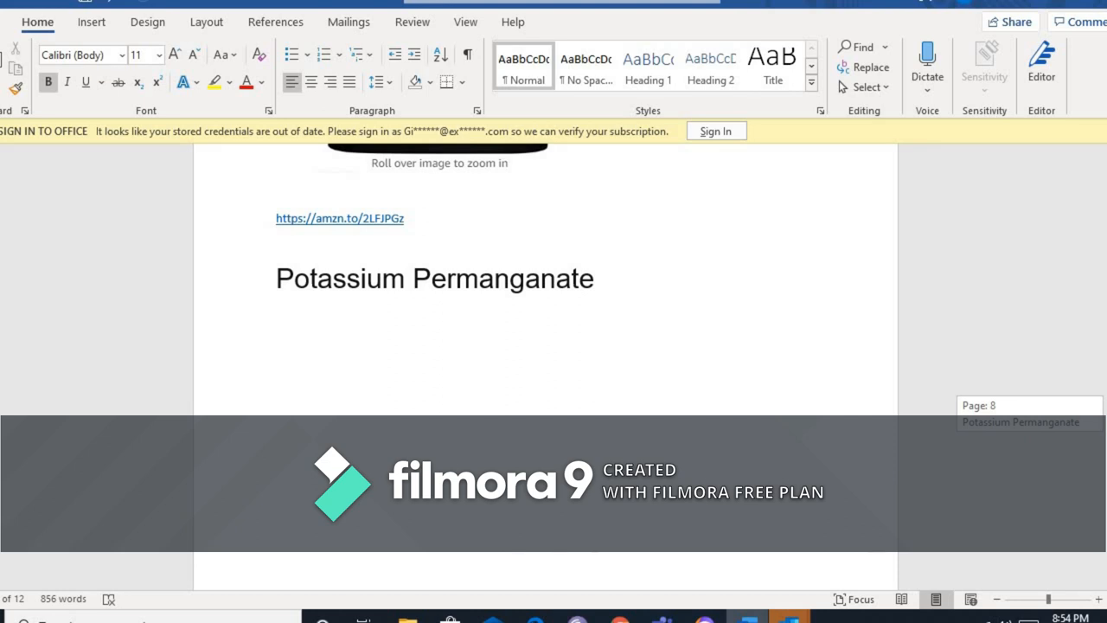
pyautogui.scroll(-3)
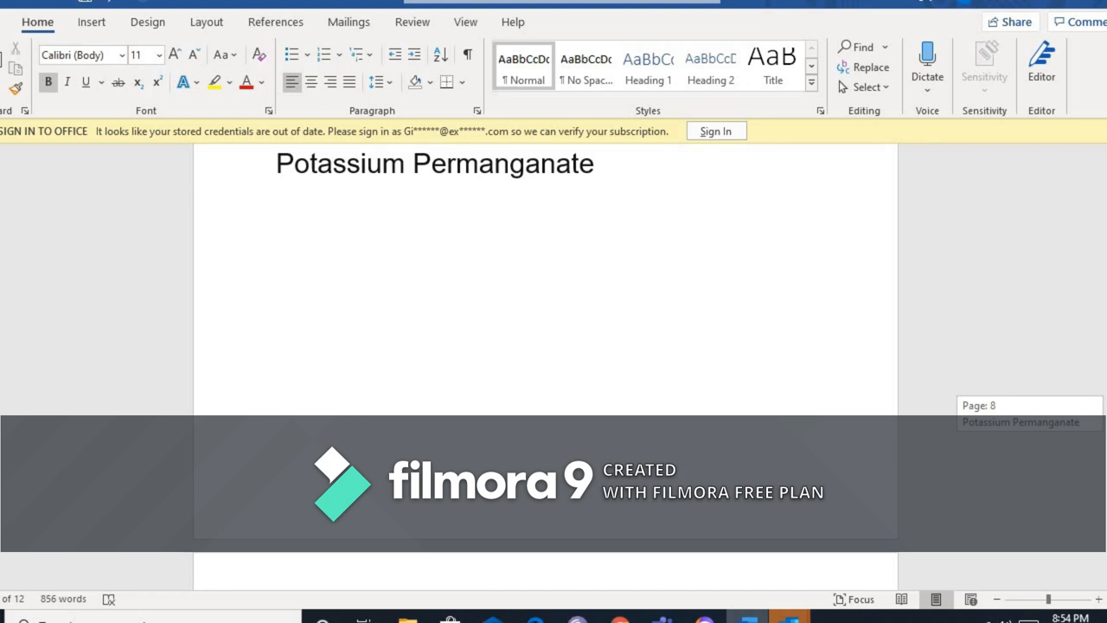
pyautogui.scroll(-3)
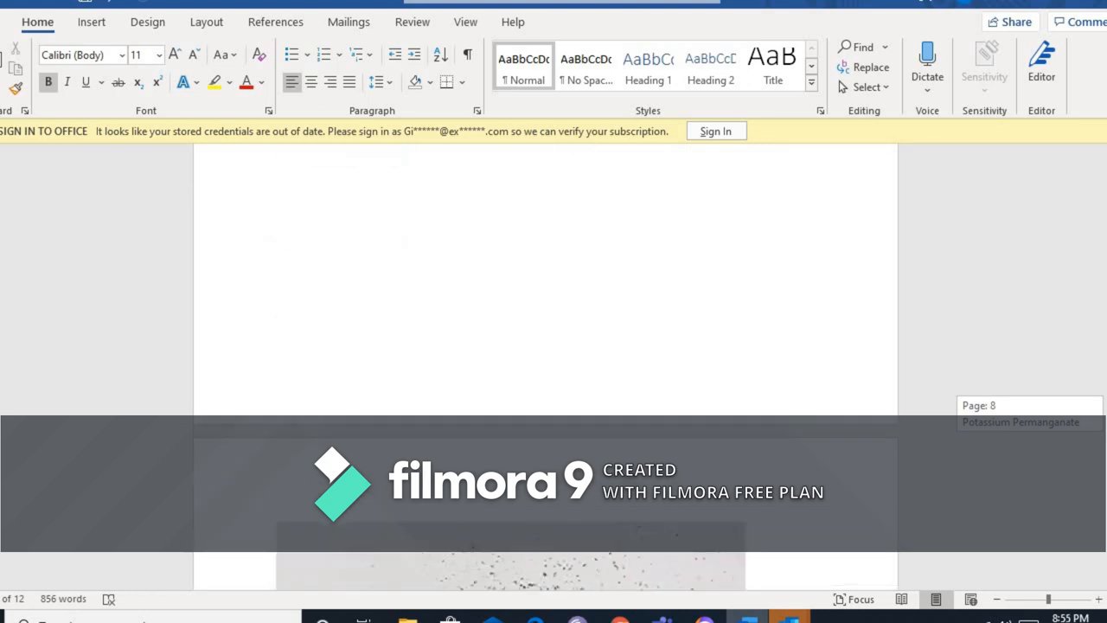
pyautogui.scroll(-3)
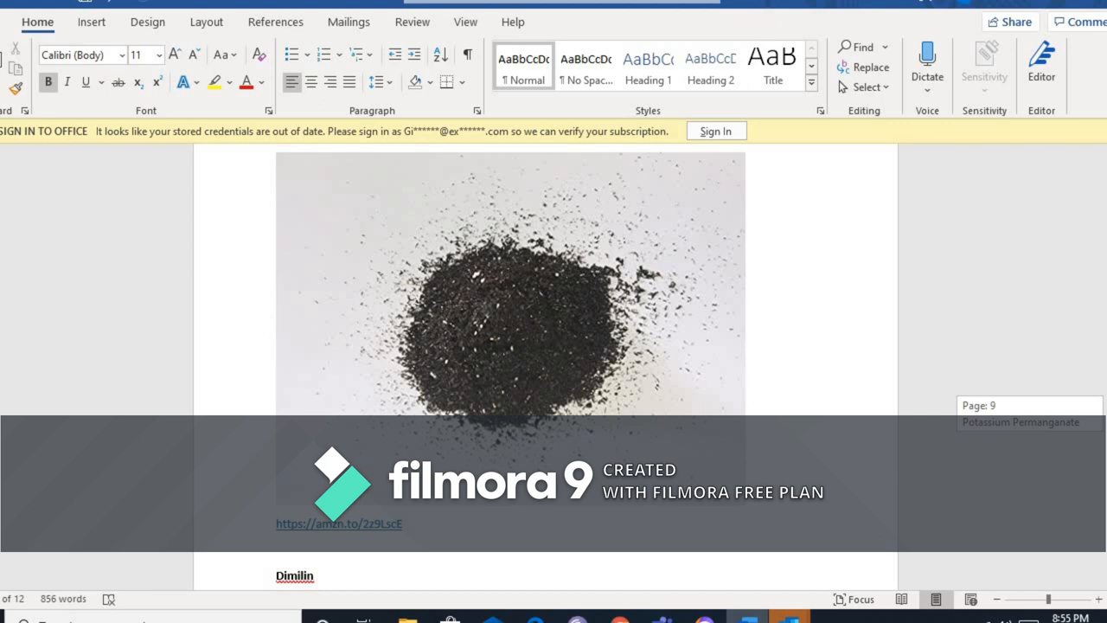
pyautogui.scroll(-3)
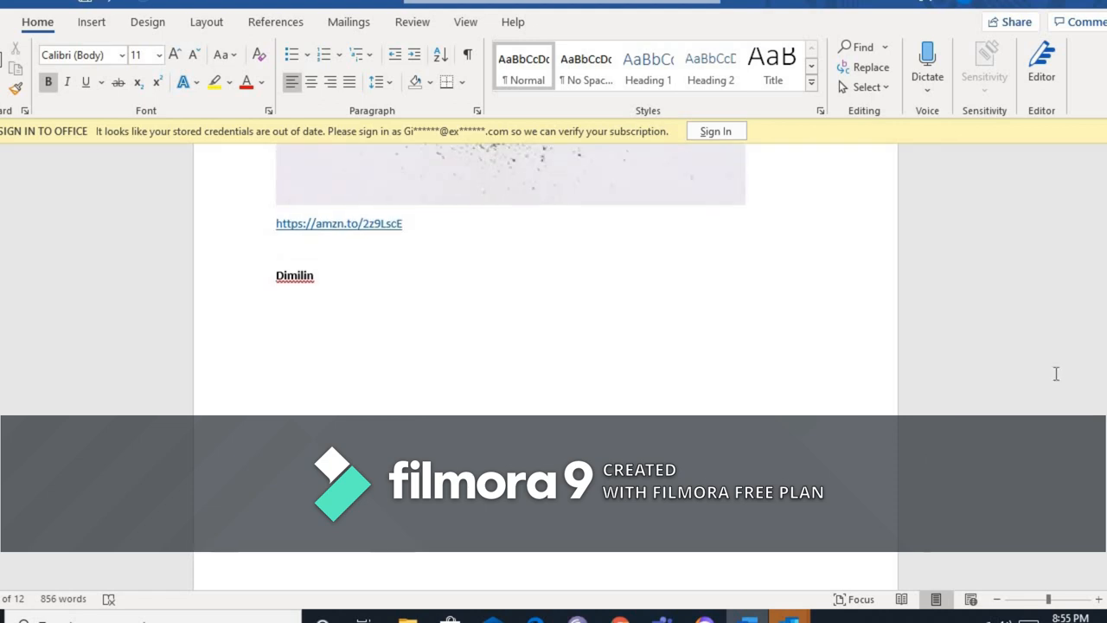
pyautogui.scroll(-3)
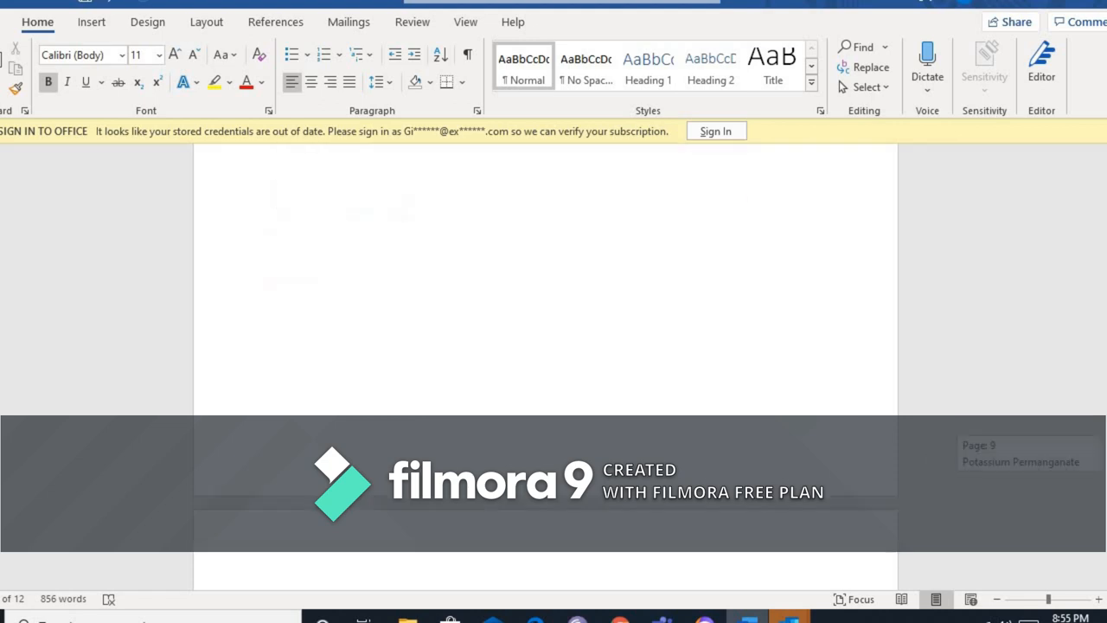
pyautogui.scroll(-3)
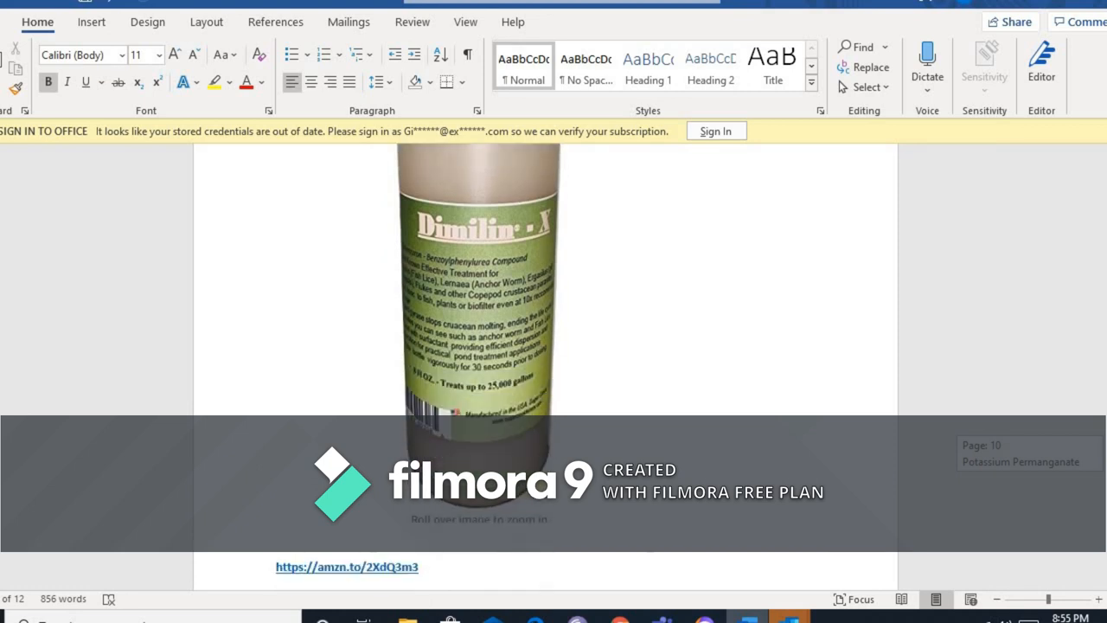
pyautogui.scroll(-3)
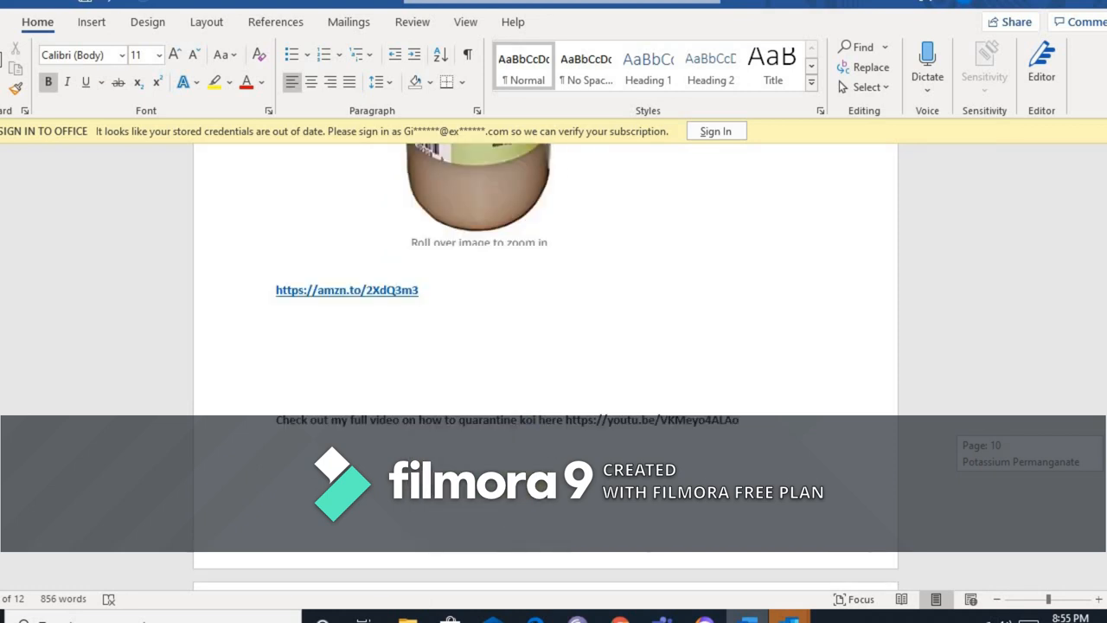
pyautogui.scroll(-3)
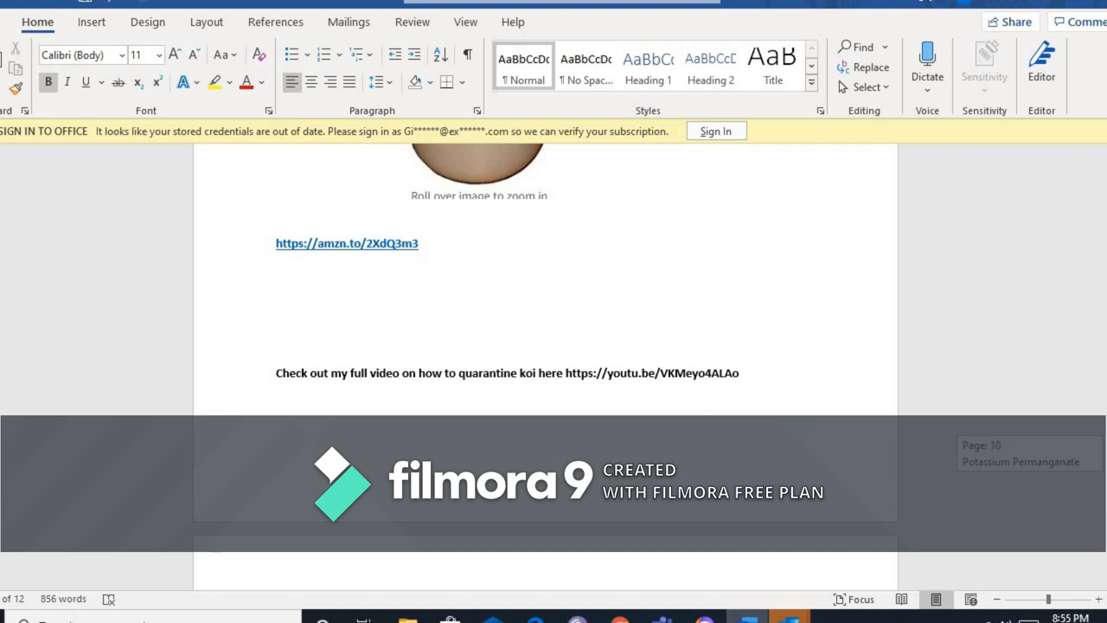
pyautogui.scroll(-3)
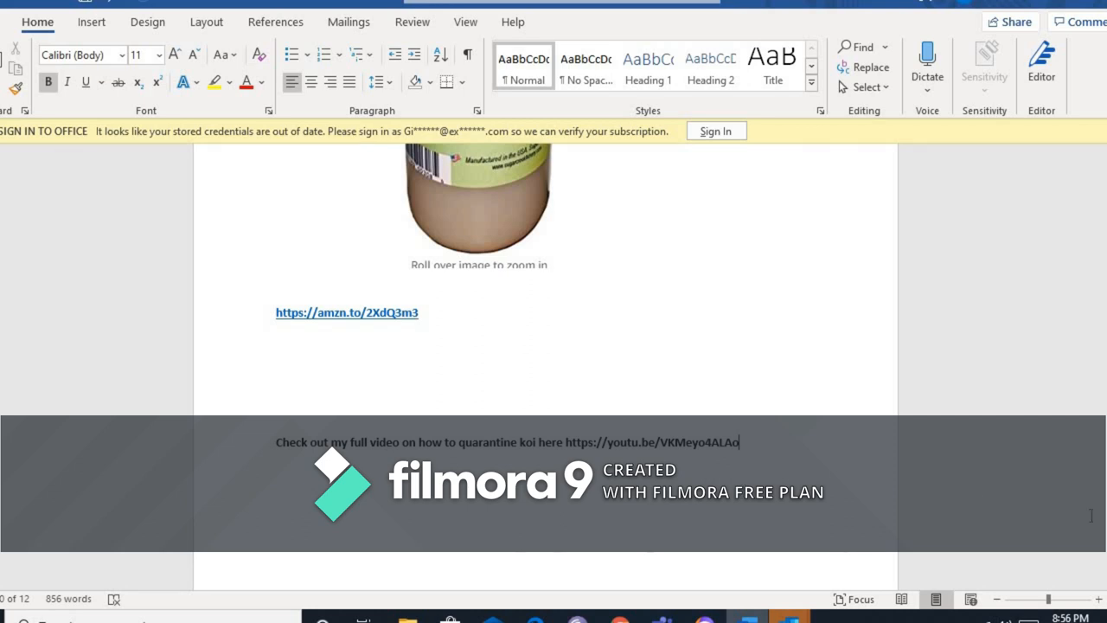
pyautogui.scroll(-3)
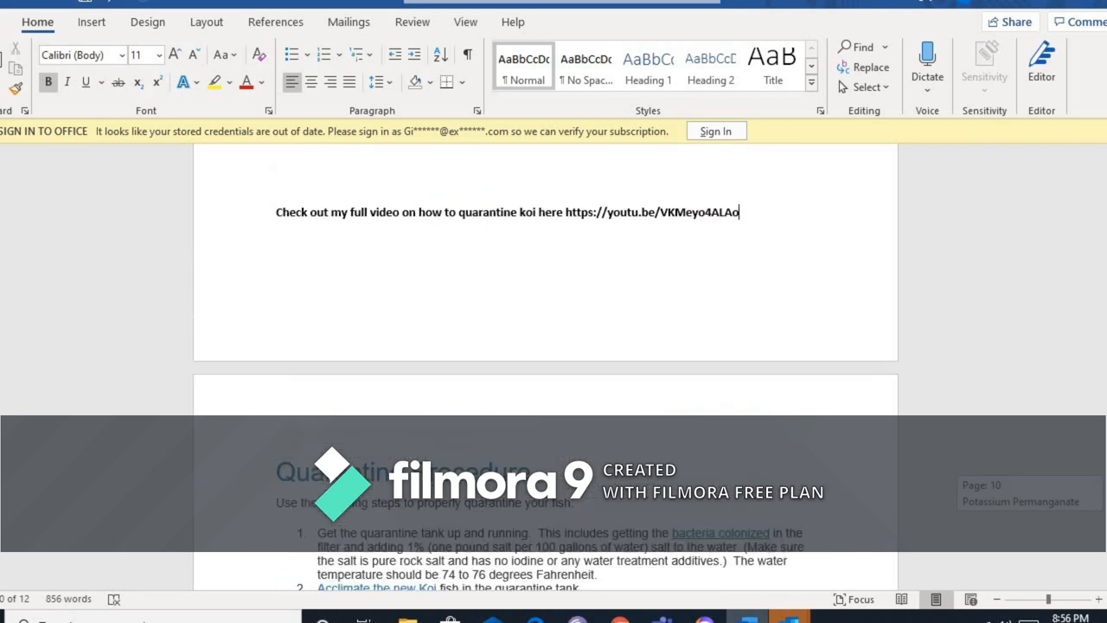
pyautogui.scroll(-3)
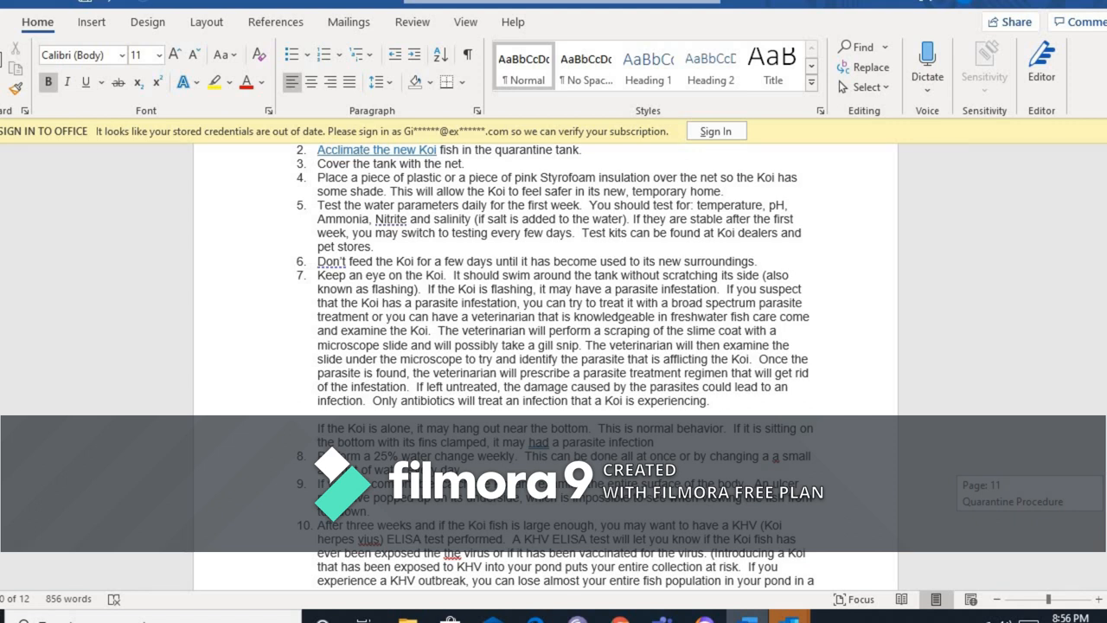
pyautogui.scroll(-3)
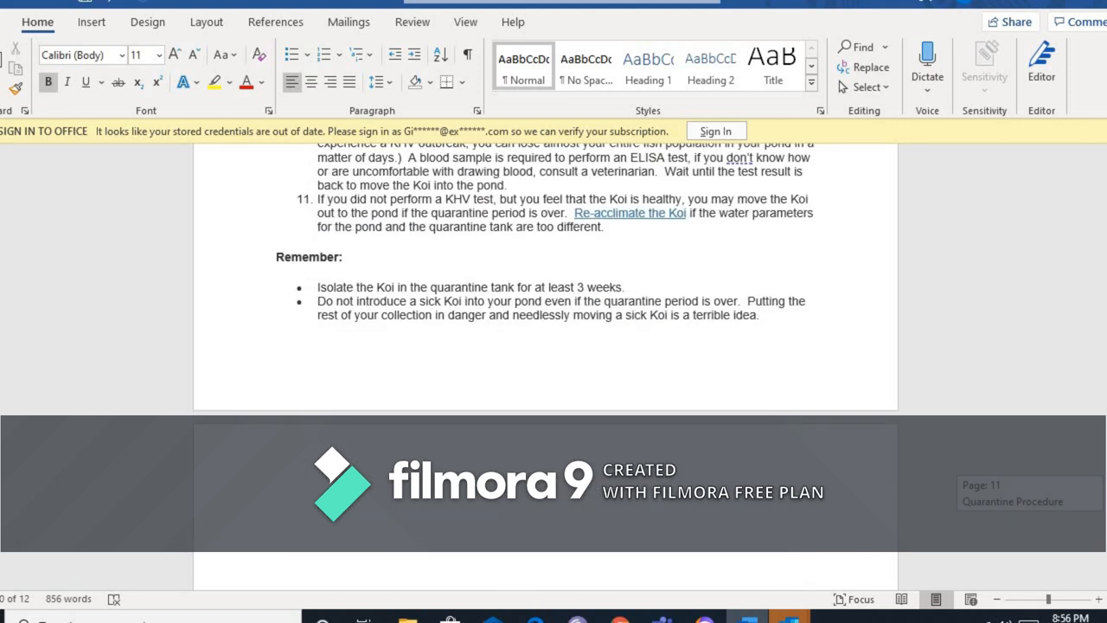
pyautogui.scroll(-3)
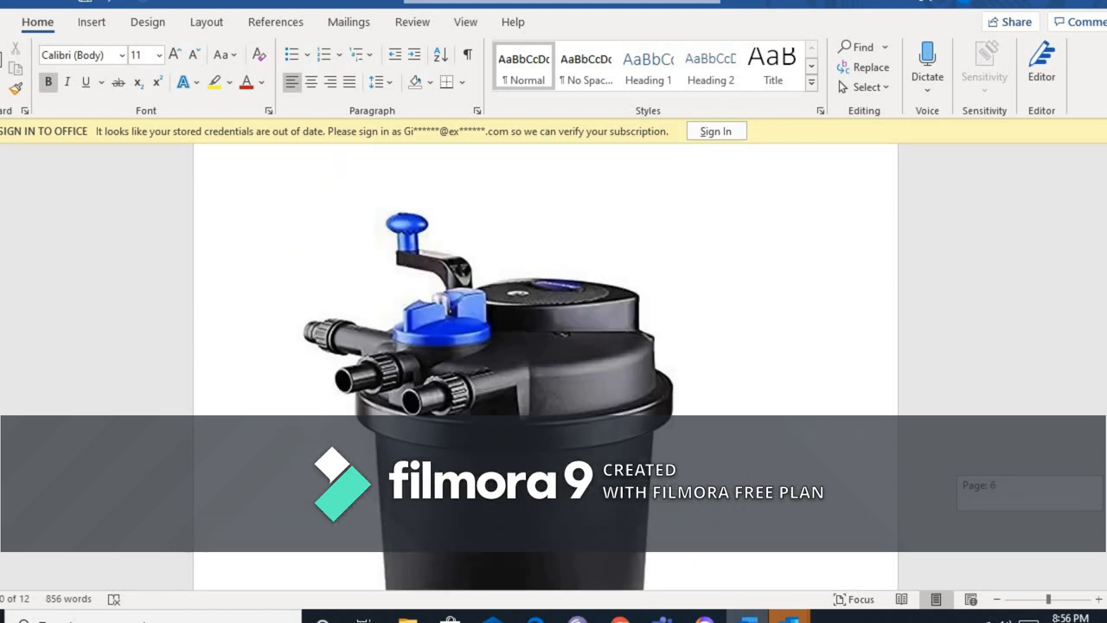
pyautogui.scroll(-3)
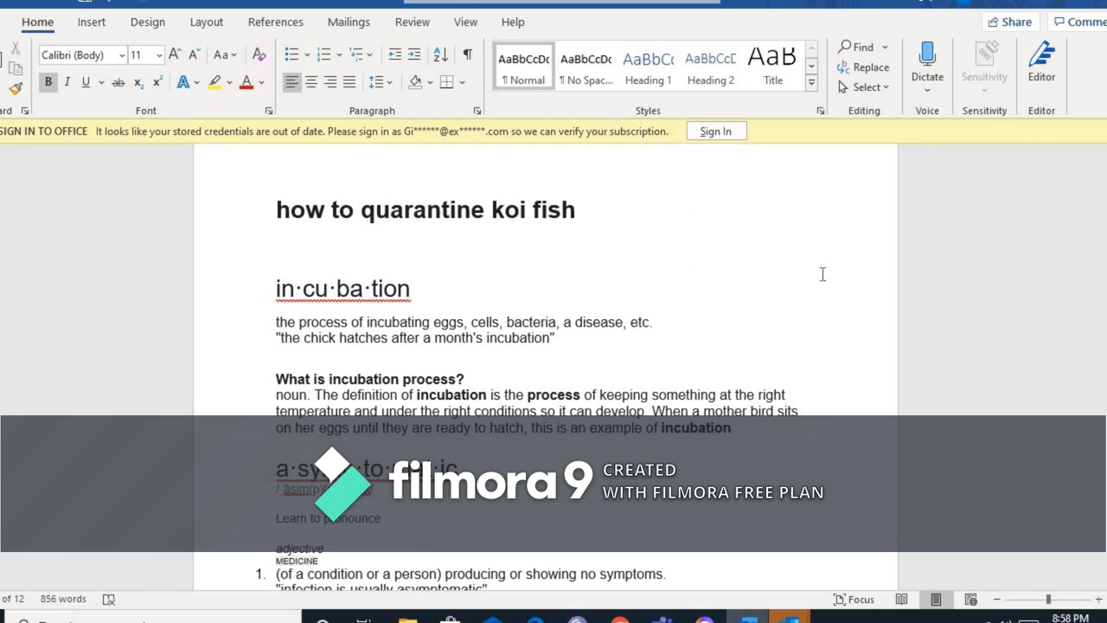
pyautogui.moveTo(802, 451)
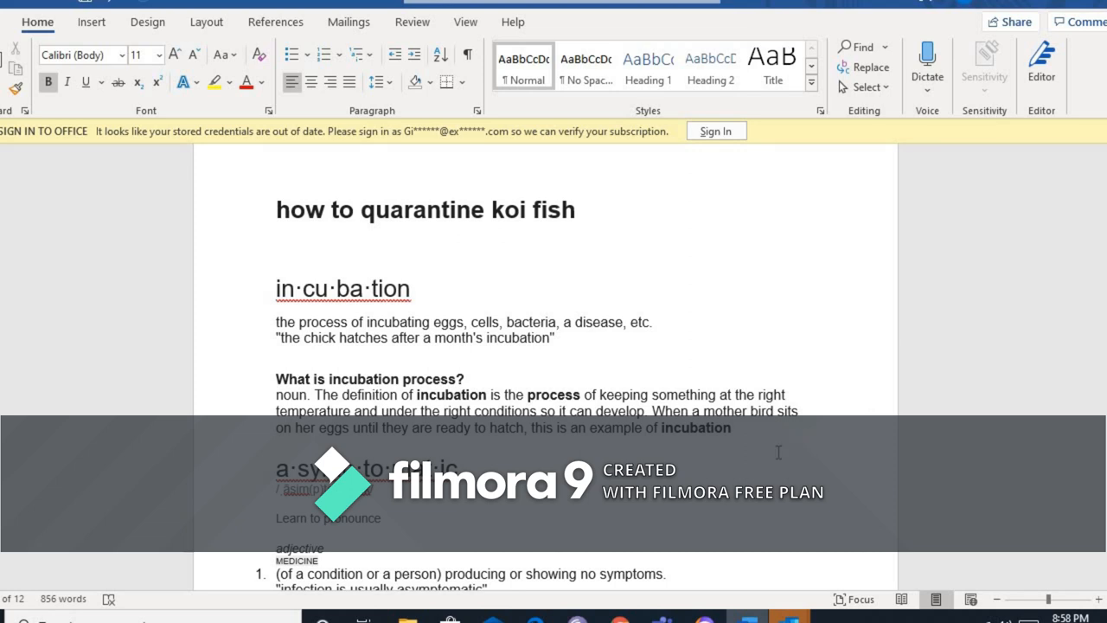
pyautogui.moveTo(758, 509)
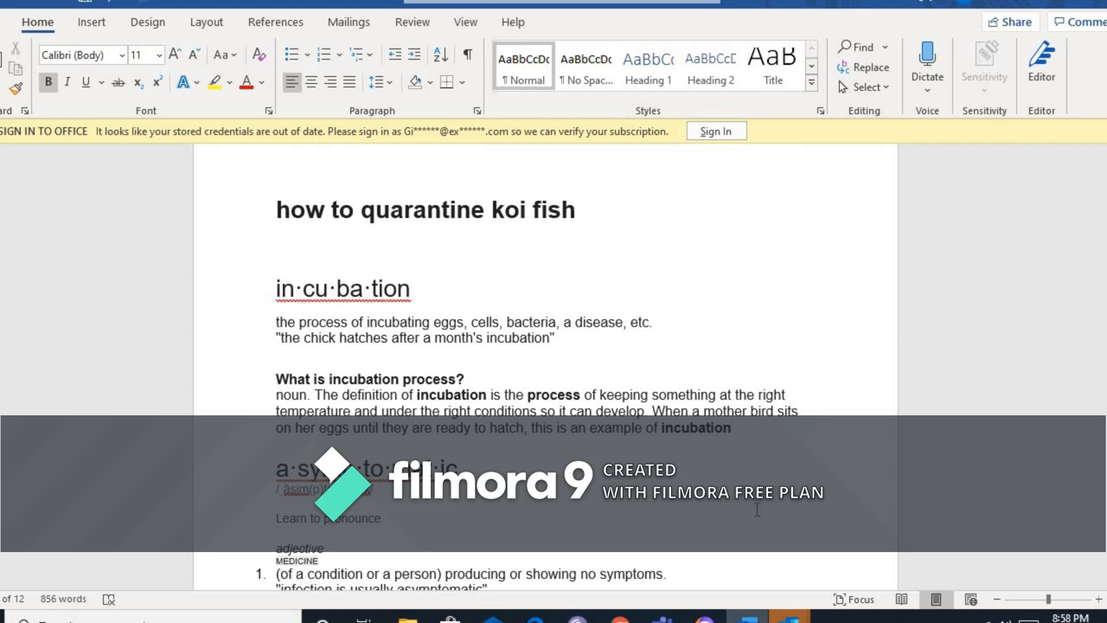
pyautogui.moveTo(816, 534)
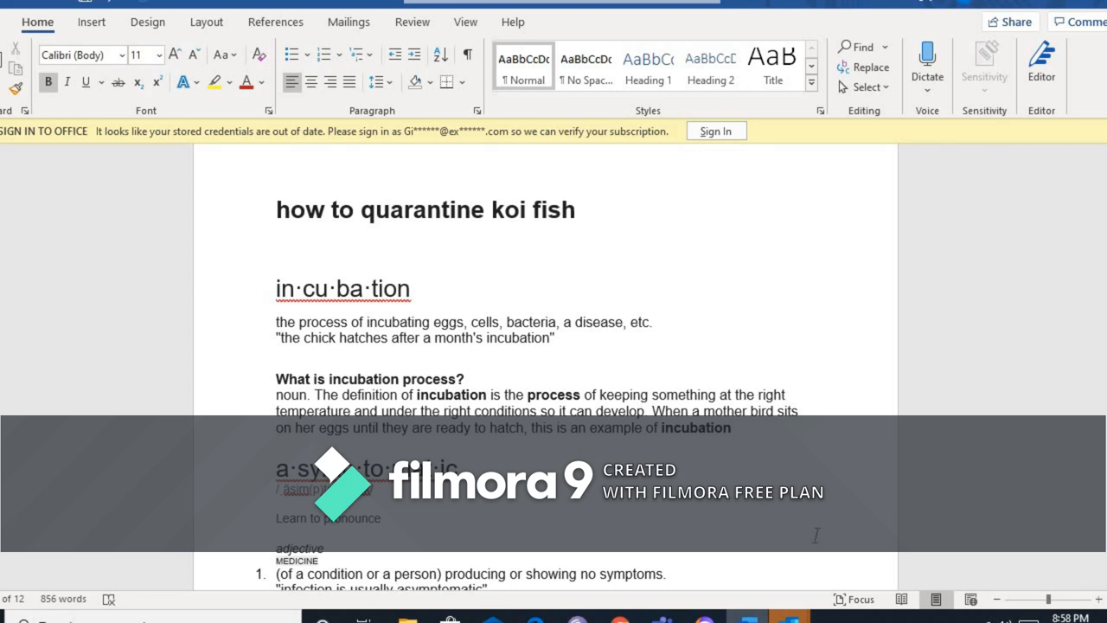